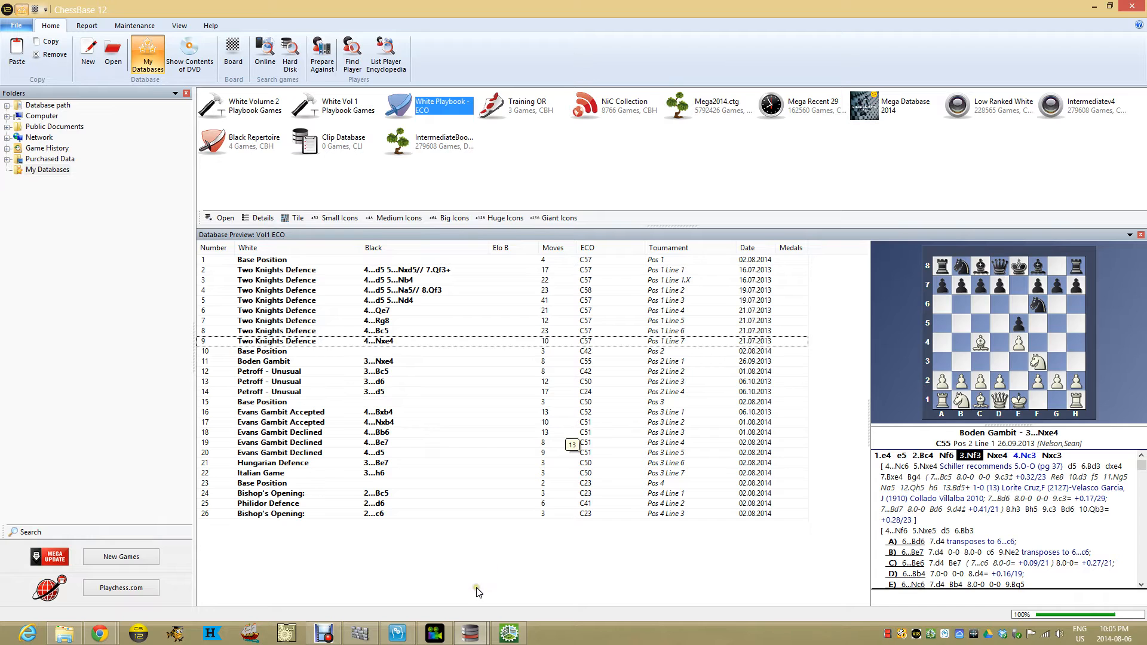
mouse_move(98, 631)
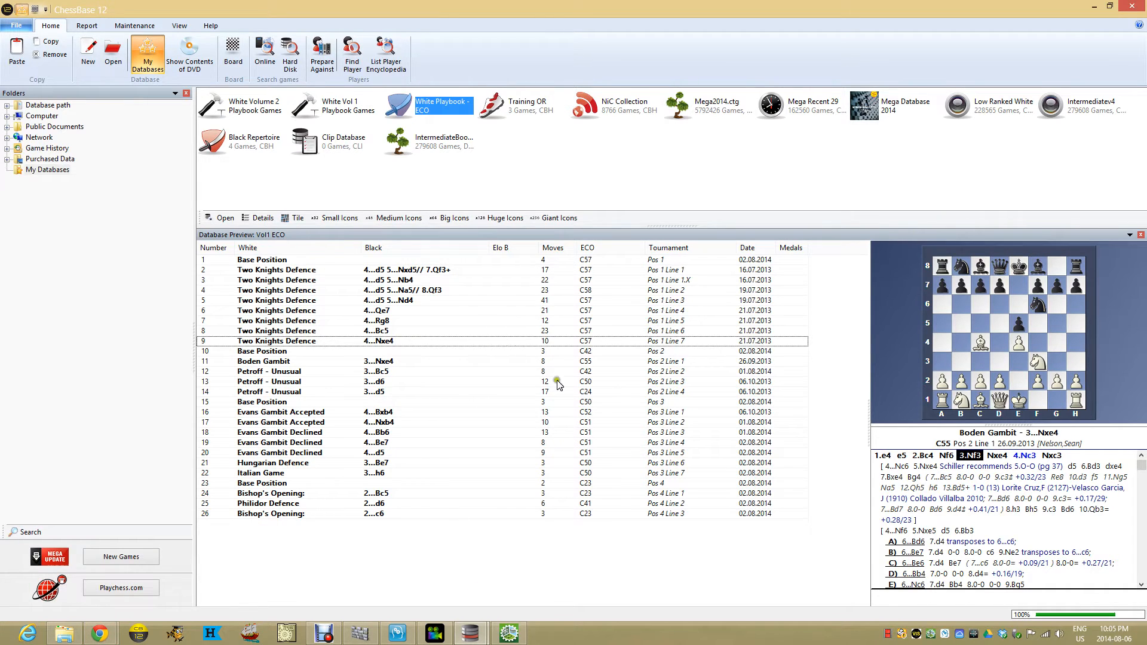
mouse_move(431, 436)
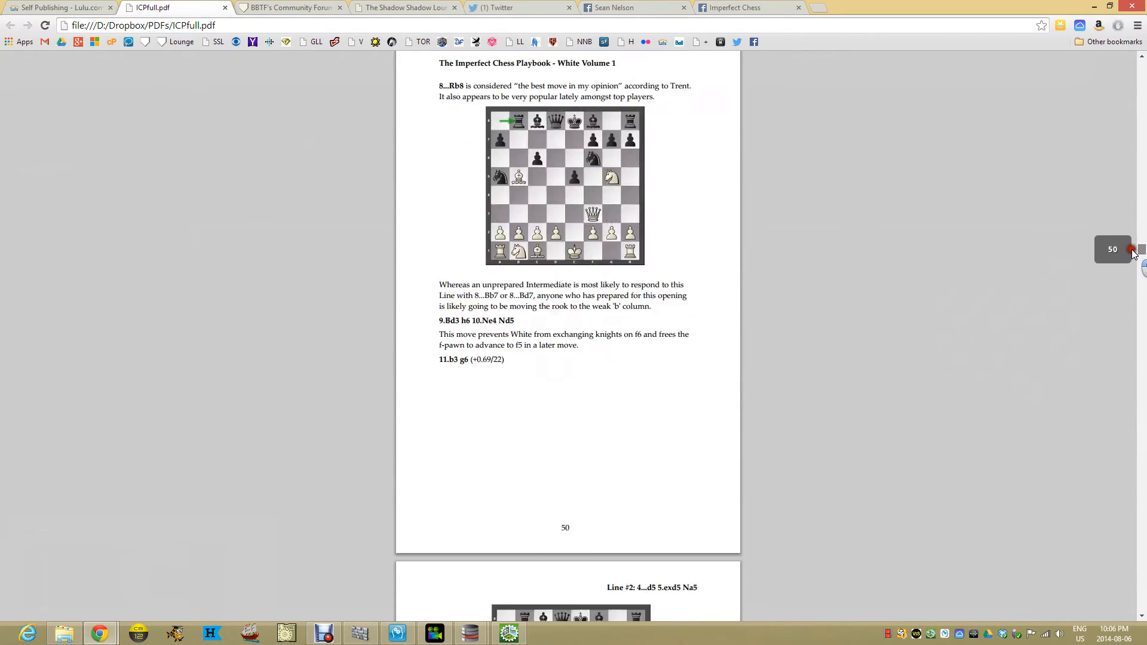
- Scroll down through ICPfull.pdf to the Appendix 2 - Line #1 move-variation table
scroll("down", 3)
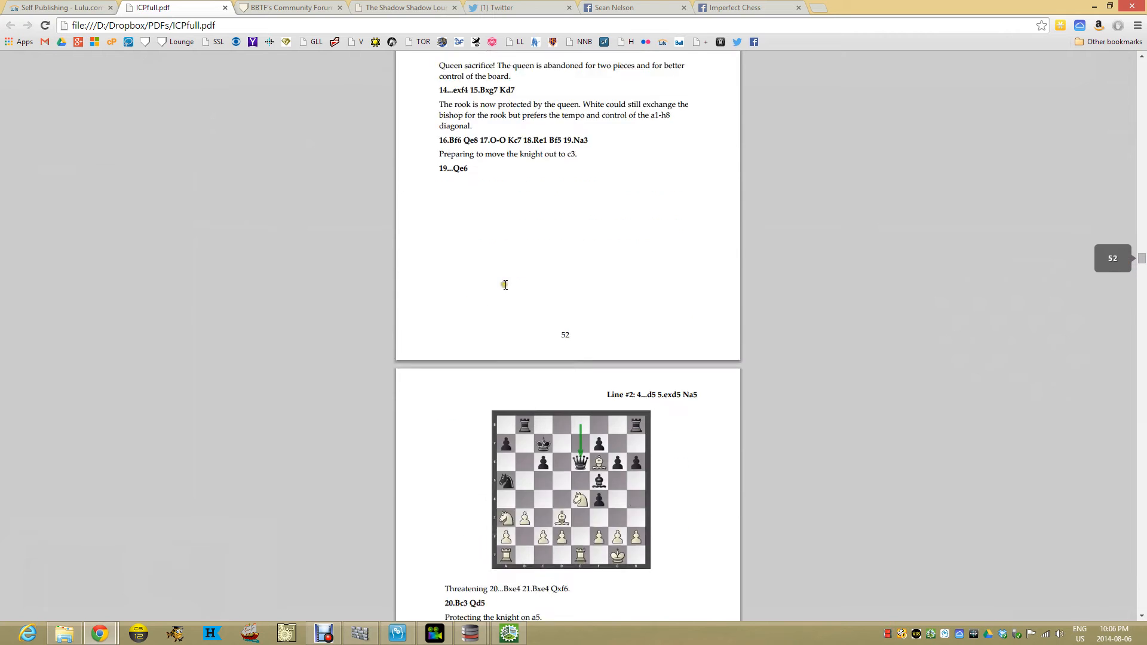
scroll("down", 3)
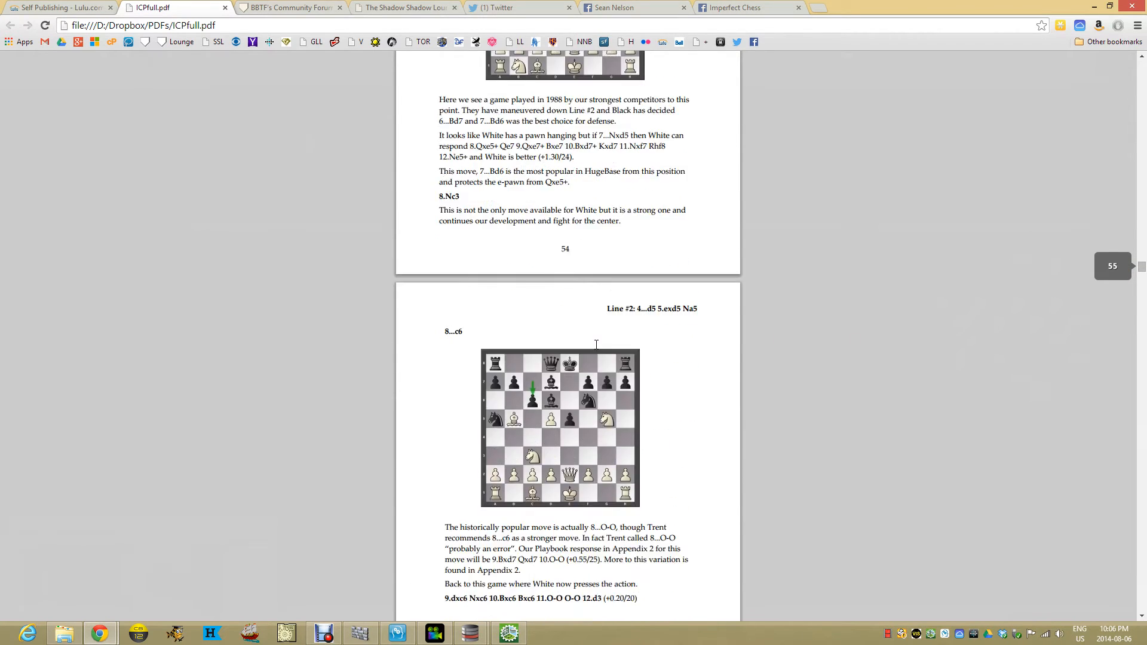
scroll("down", 3)
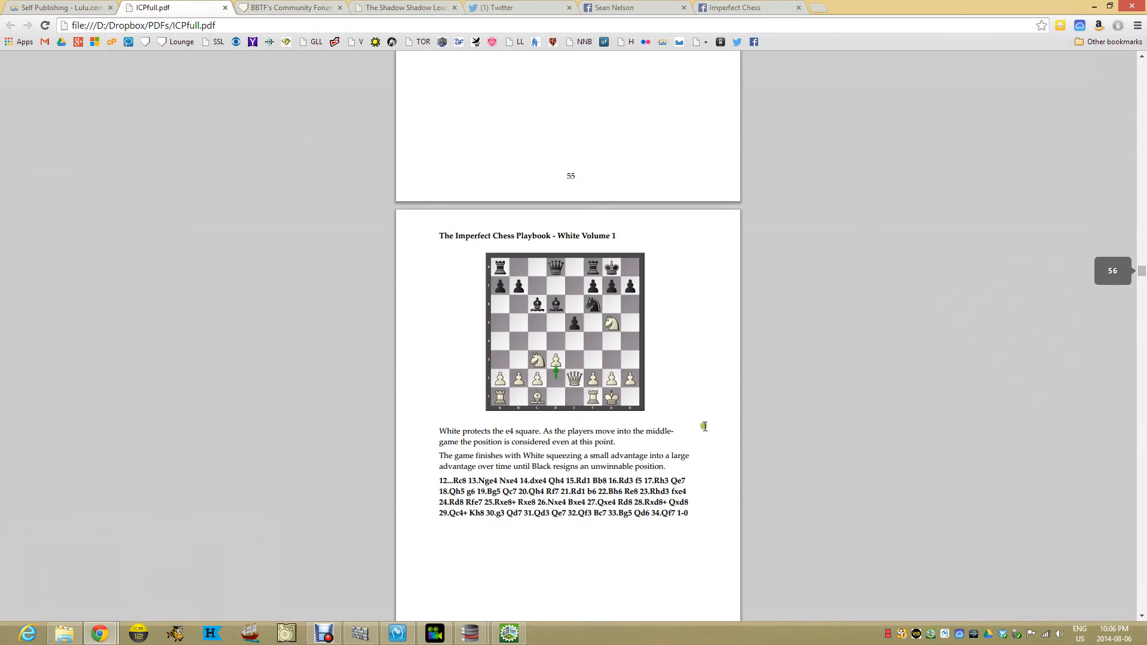
scroll("down", 3)
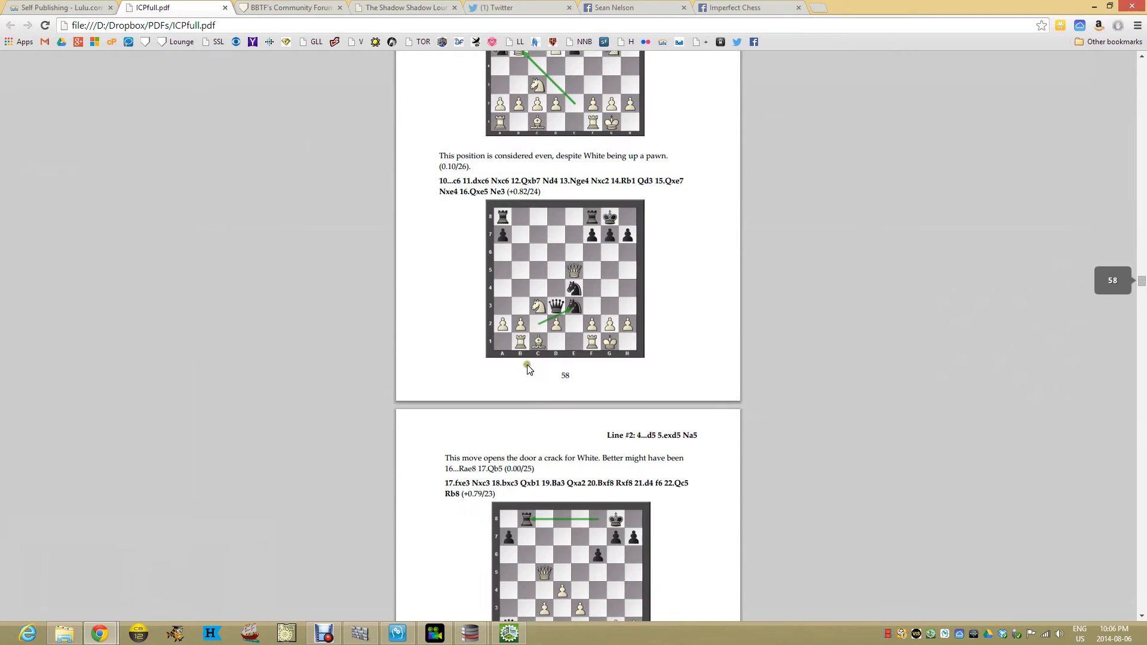
scroll("down", 3)
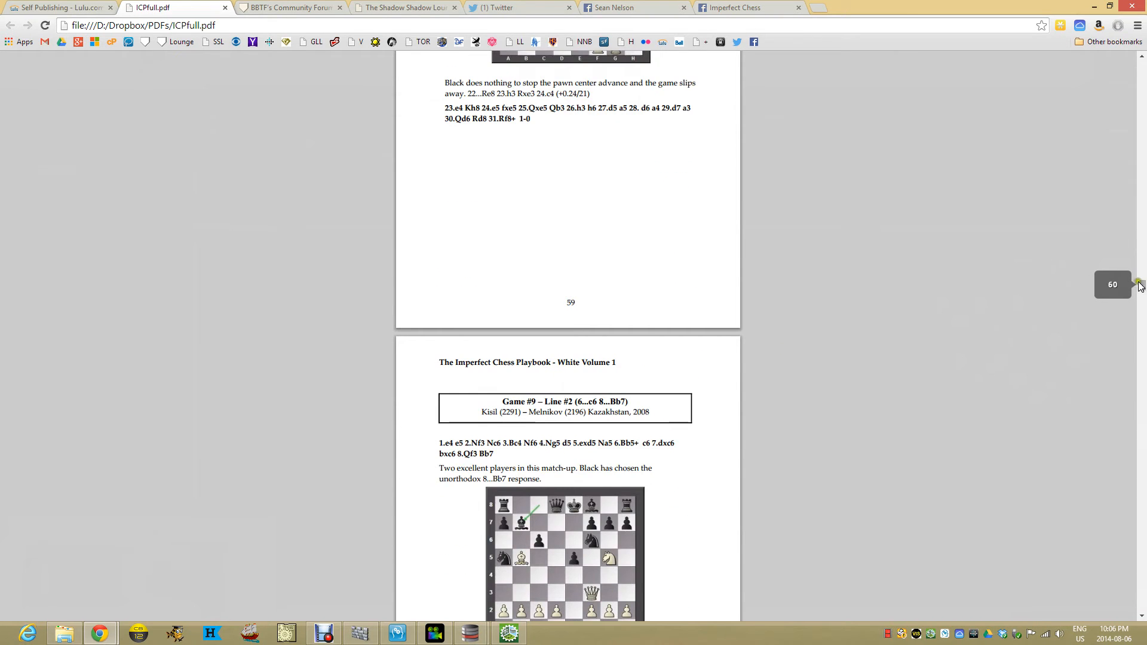
scroll("down", 3)
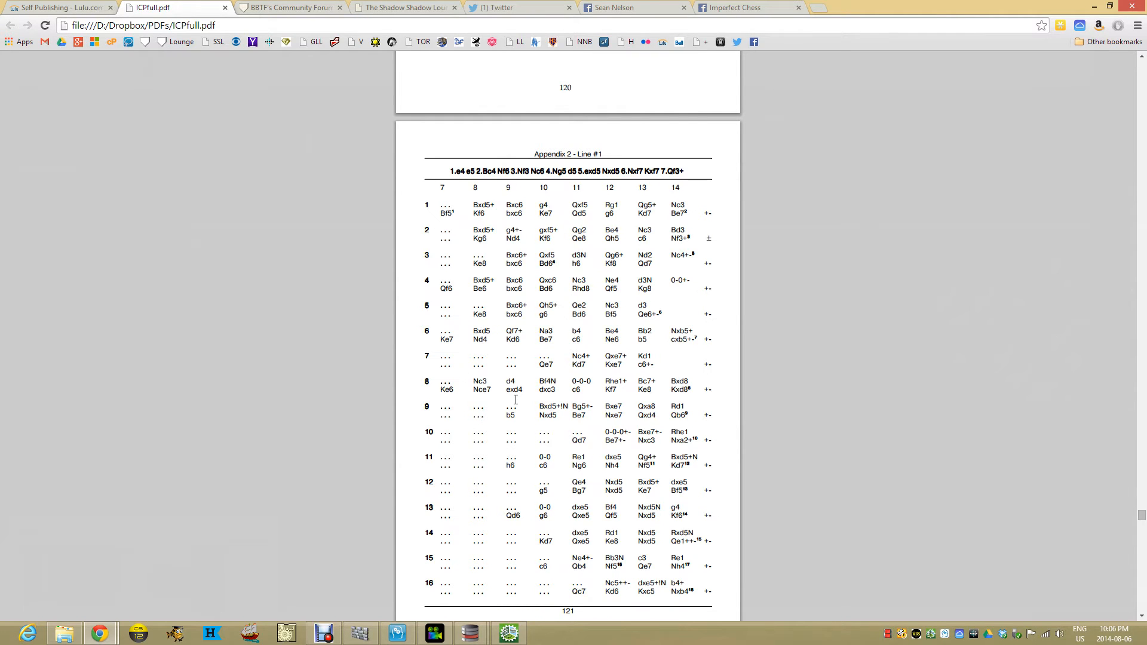
mouse_move(565, 615)
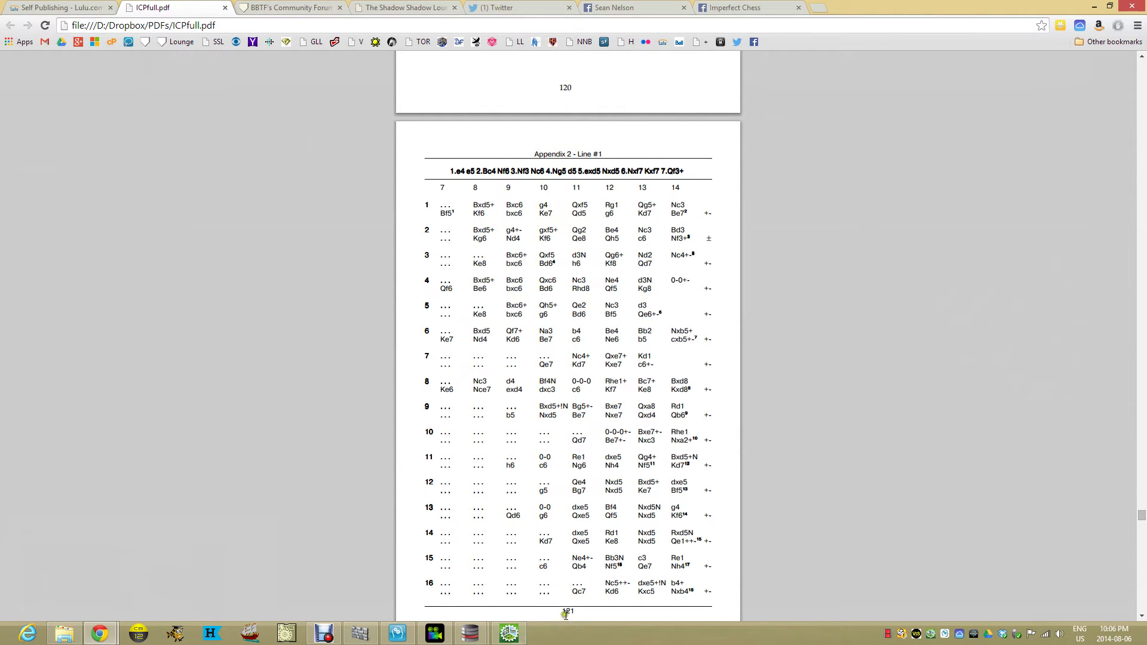
mouse_move(457, 188)
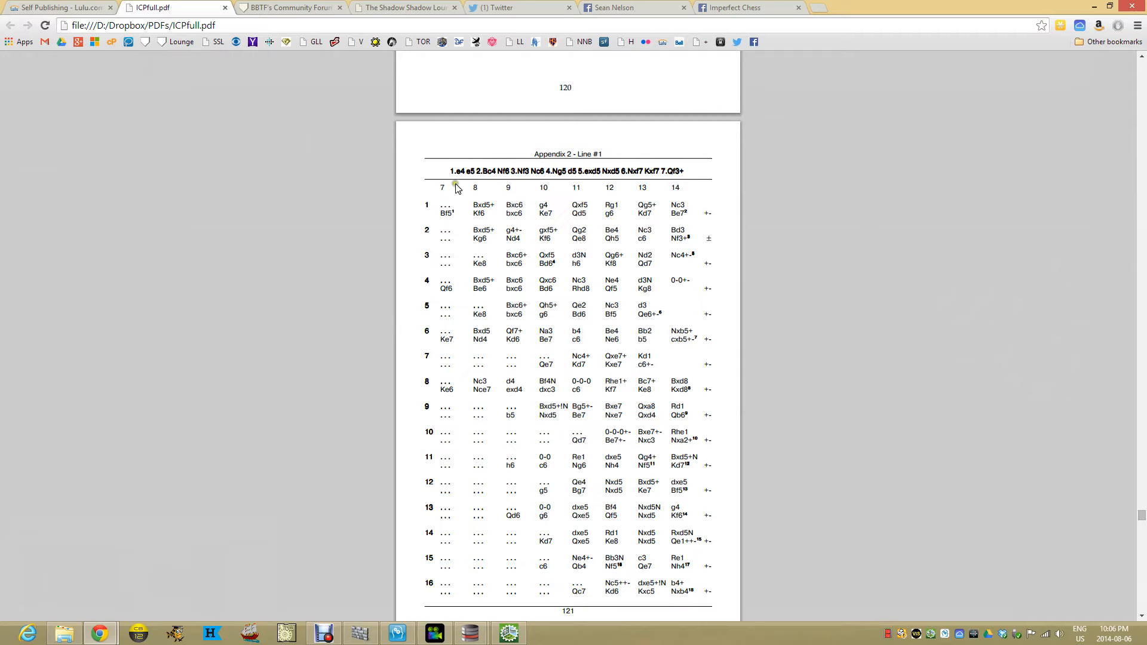
mouse_move(198, 605)
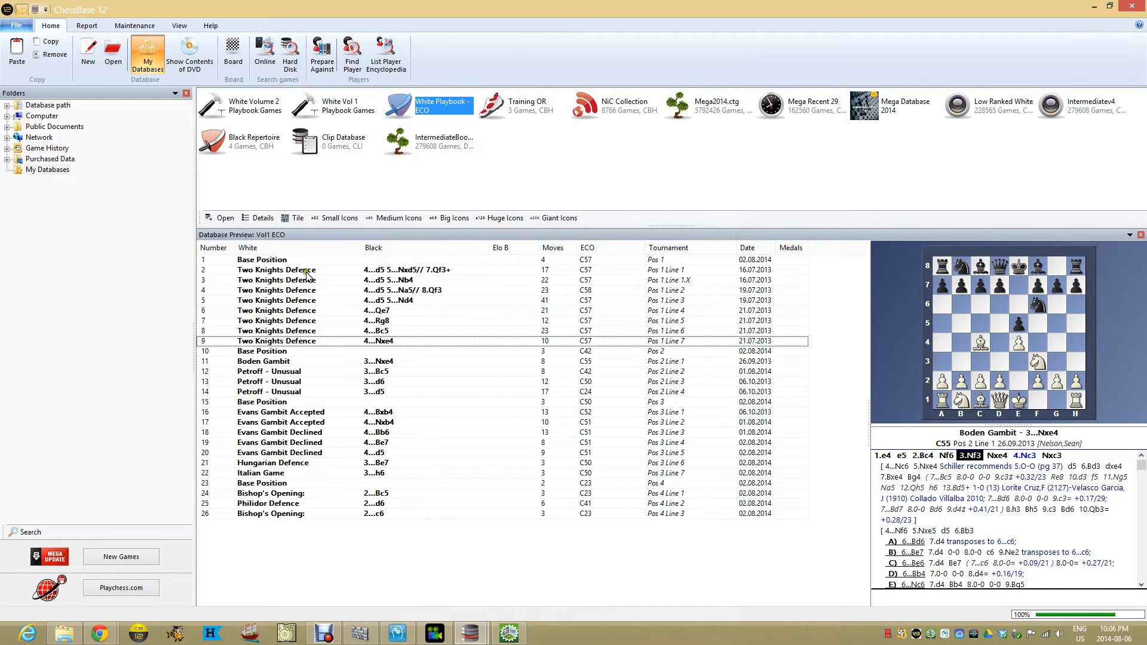
mouse_move(291, 273)
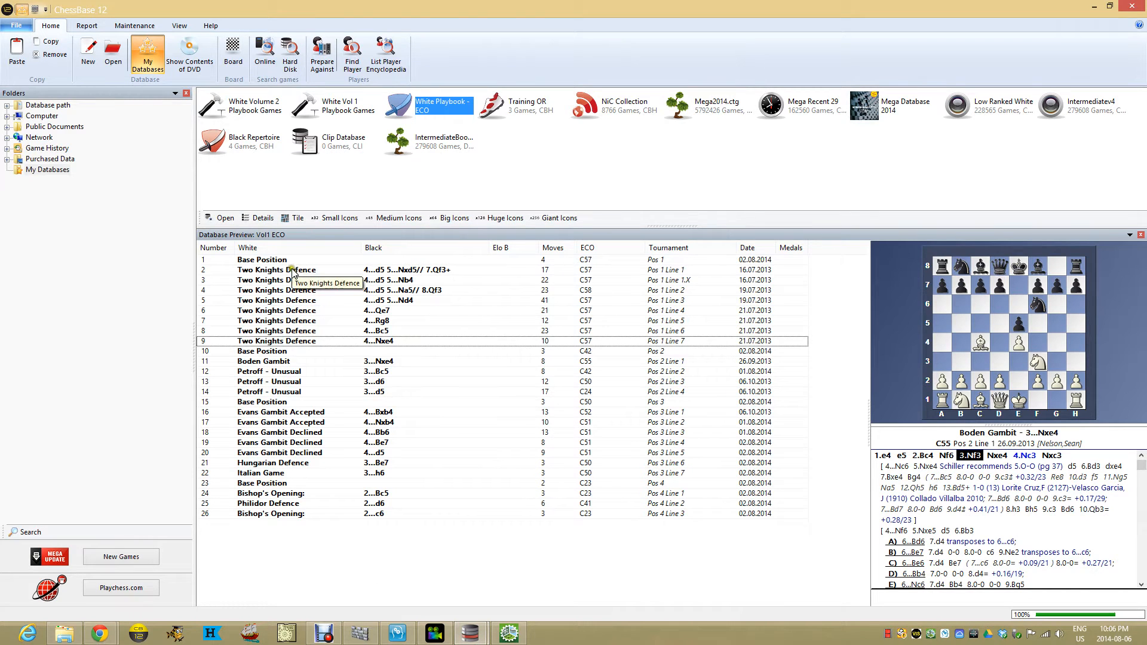
mouse_move(294, 263)
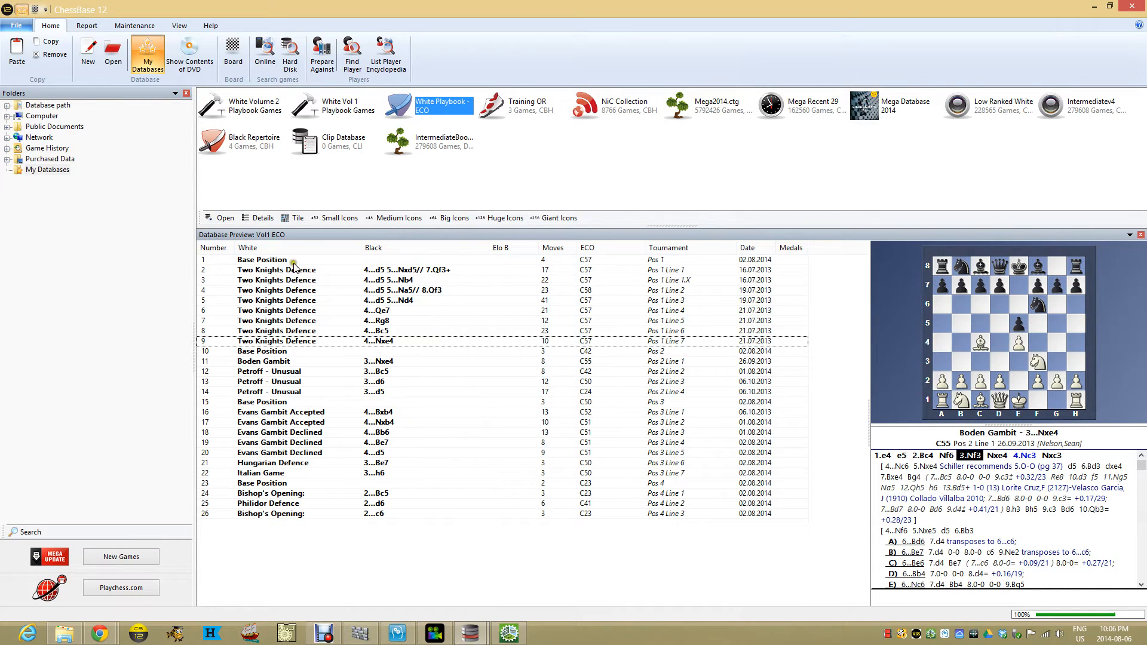
mouse_move(400, 270)
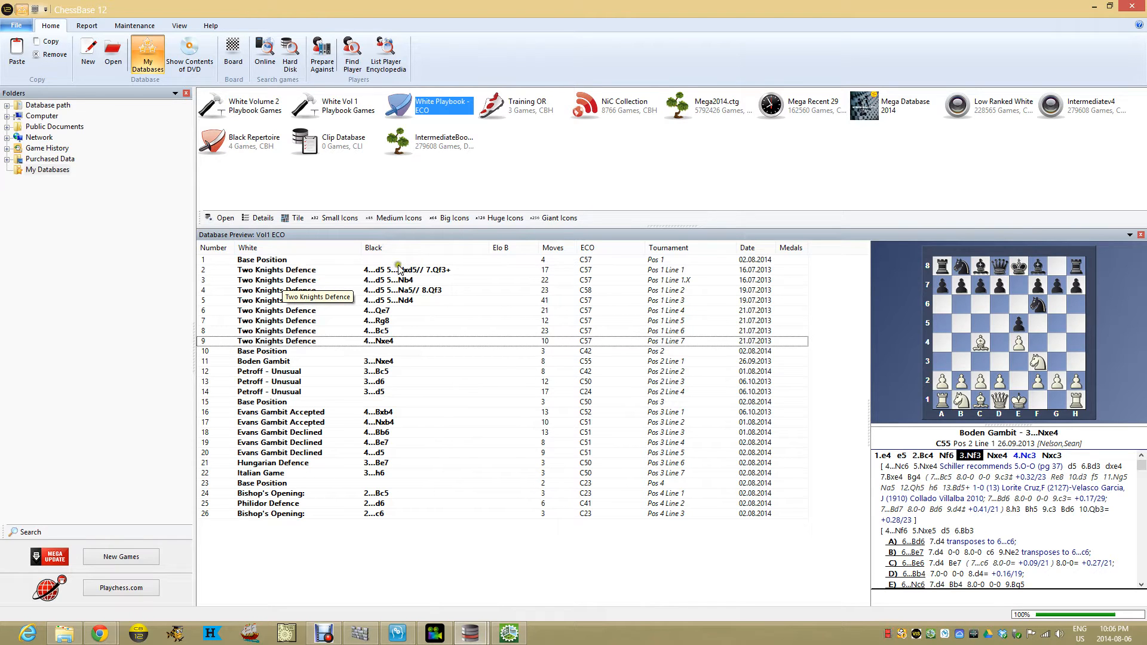
- Select row 2, the Two Knights Defence game, in the playbook database list
left_click(276, 270)
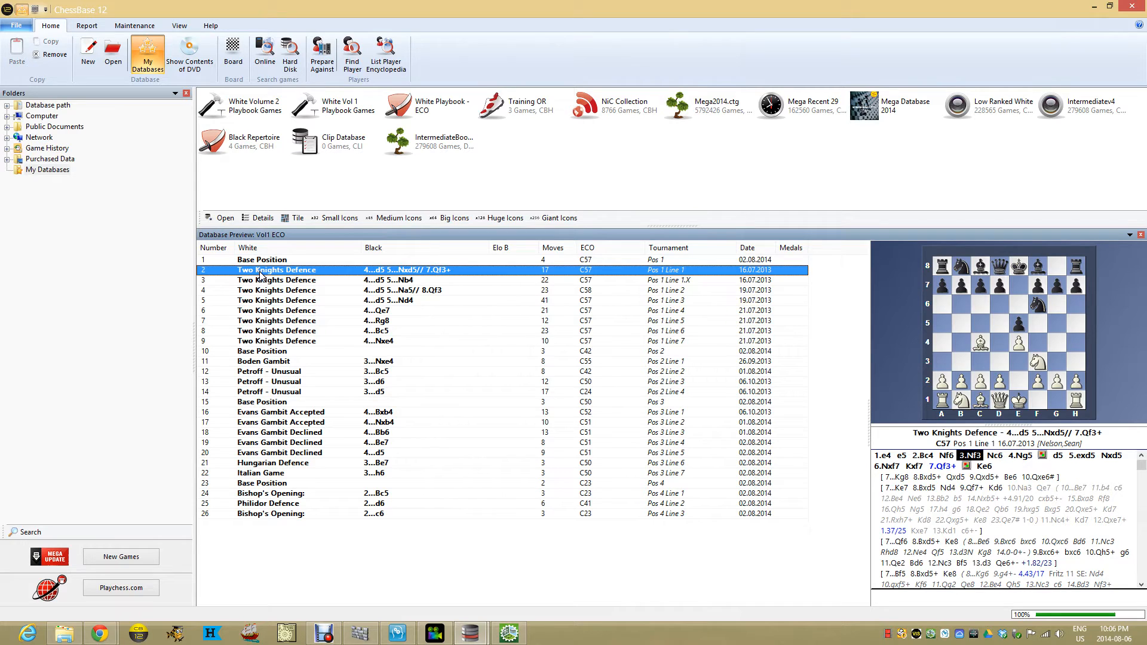
mouse_move(371, 275)
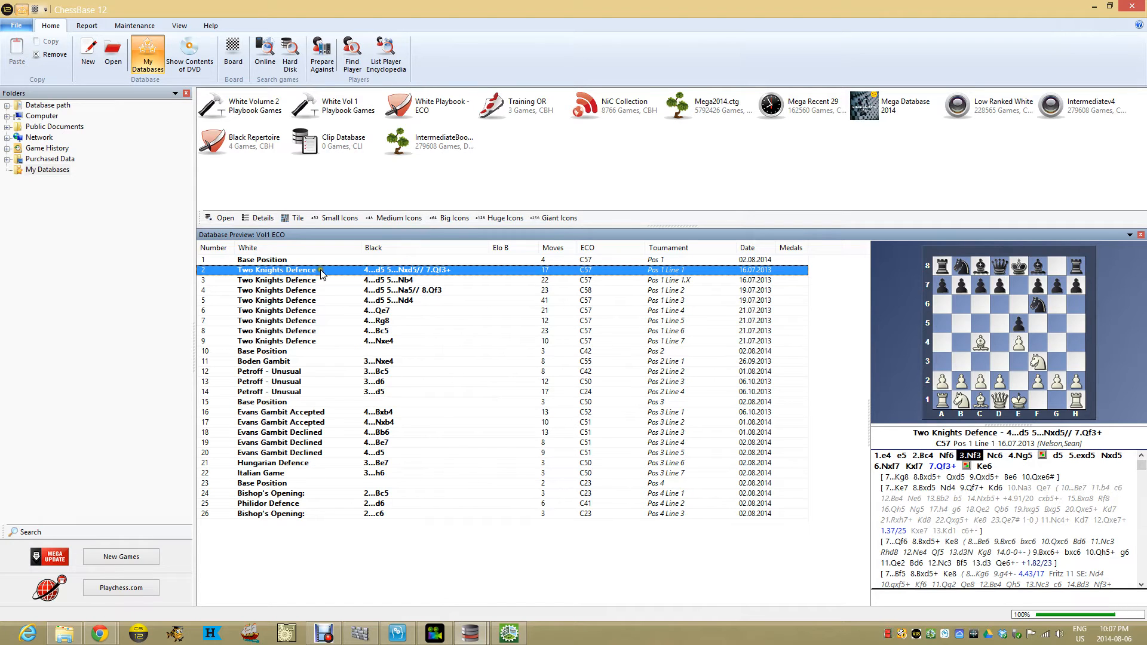
mouse_move(383, 270)
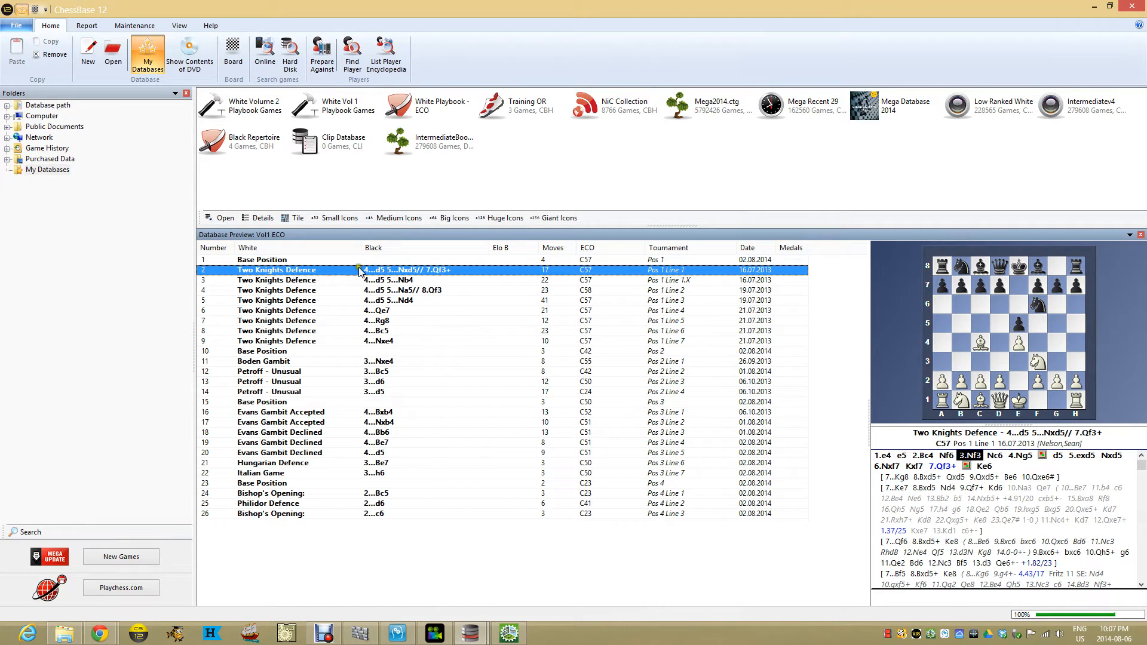
mouse_move(386, 270)
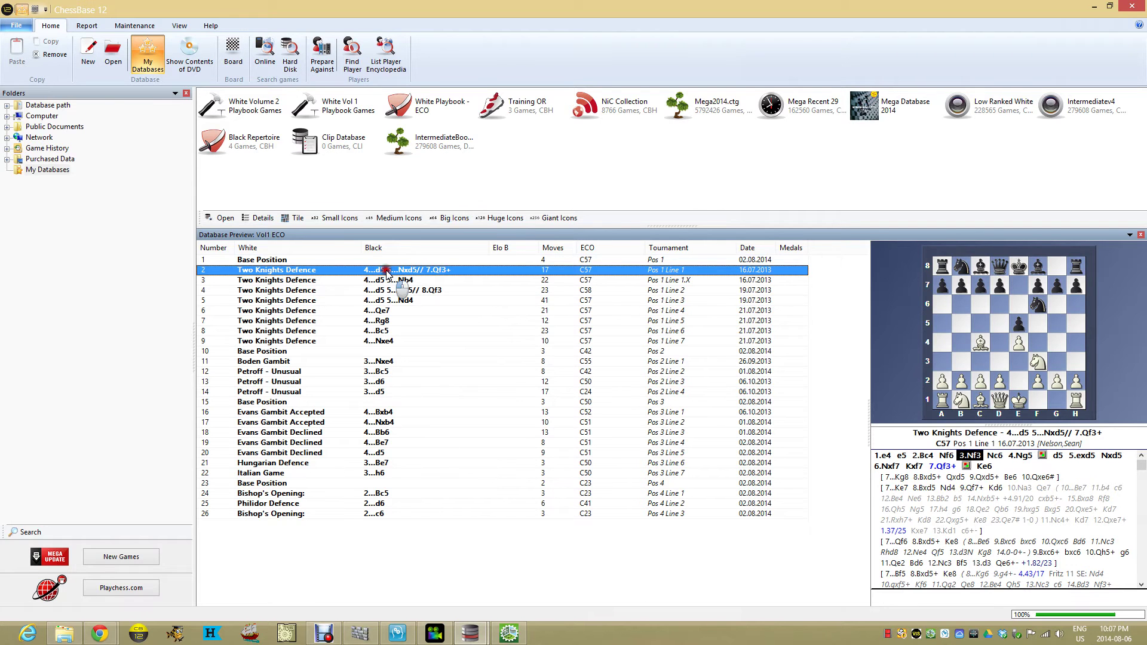
- Open the Two Knights Defence game and preview it as a printed repertoire table via Print Repertoire
double_click(277, 270)
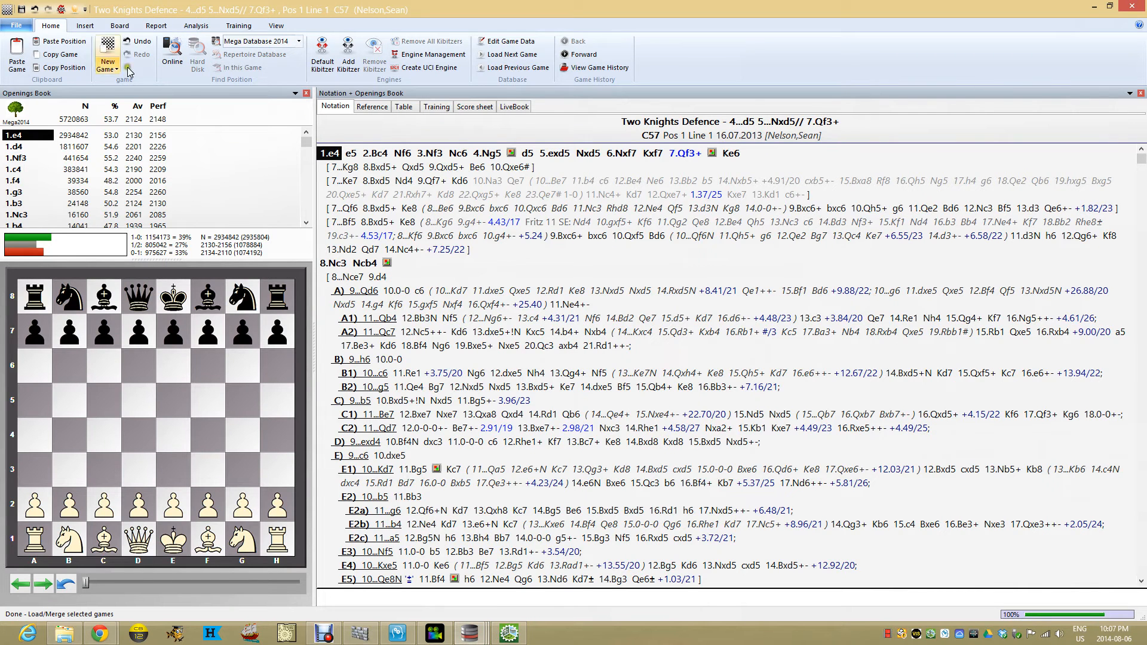
left_click(19, 43)
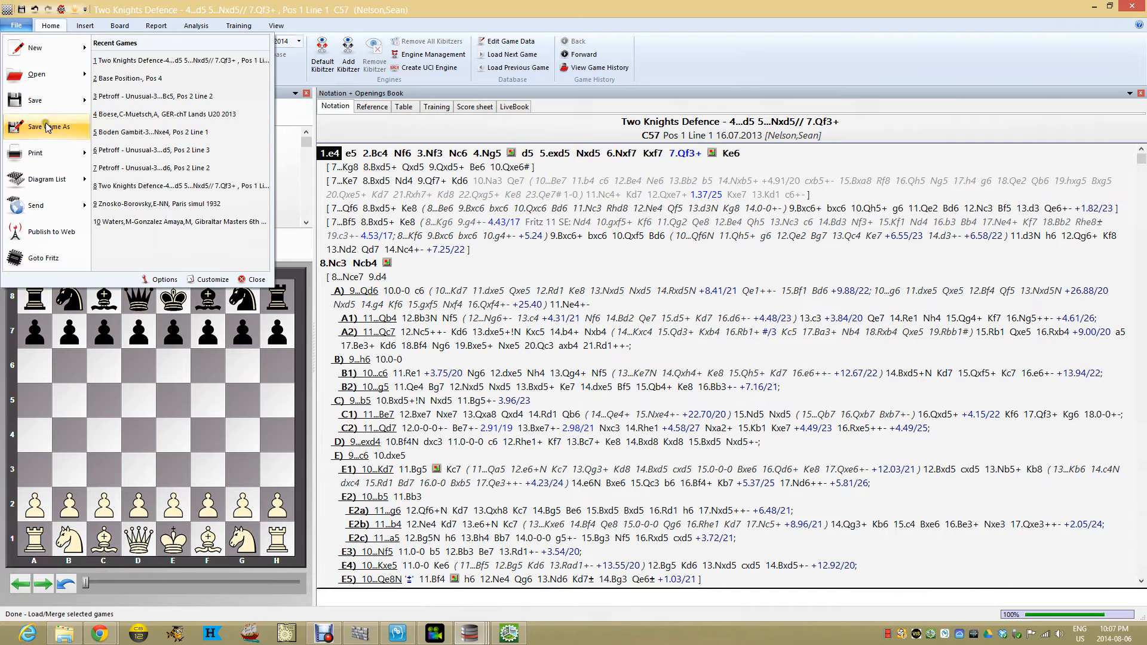
left_click(35, 153)
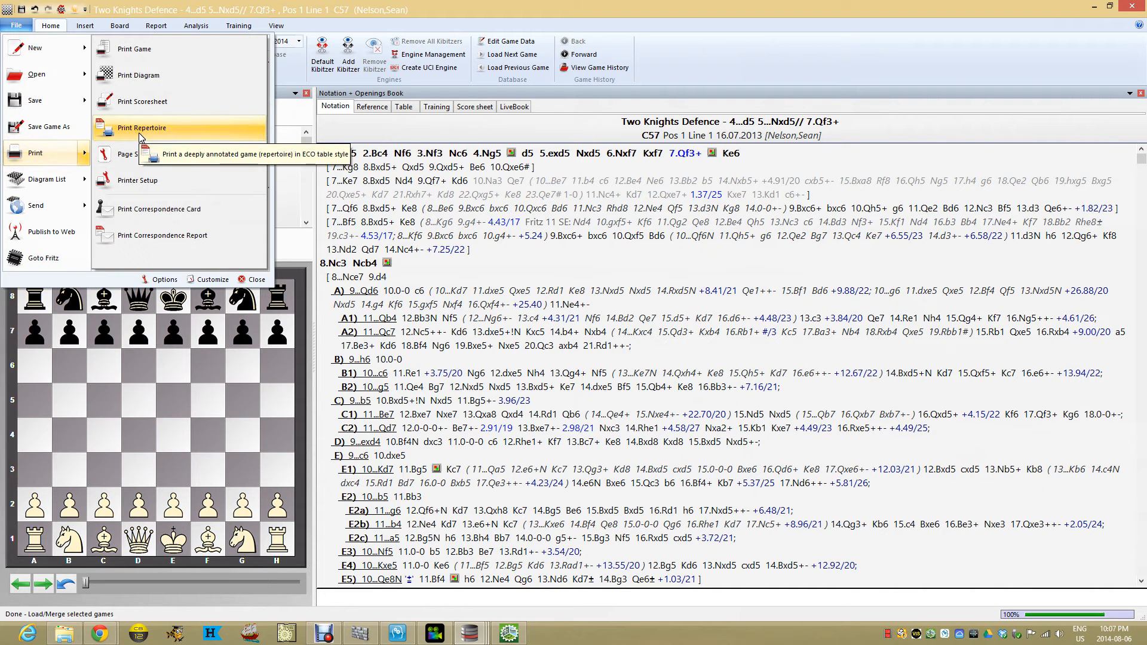
left_click(141, 128)
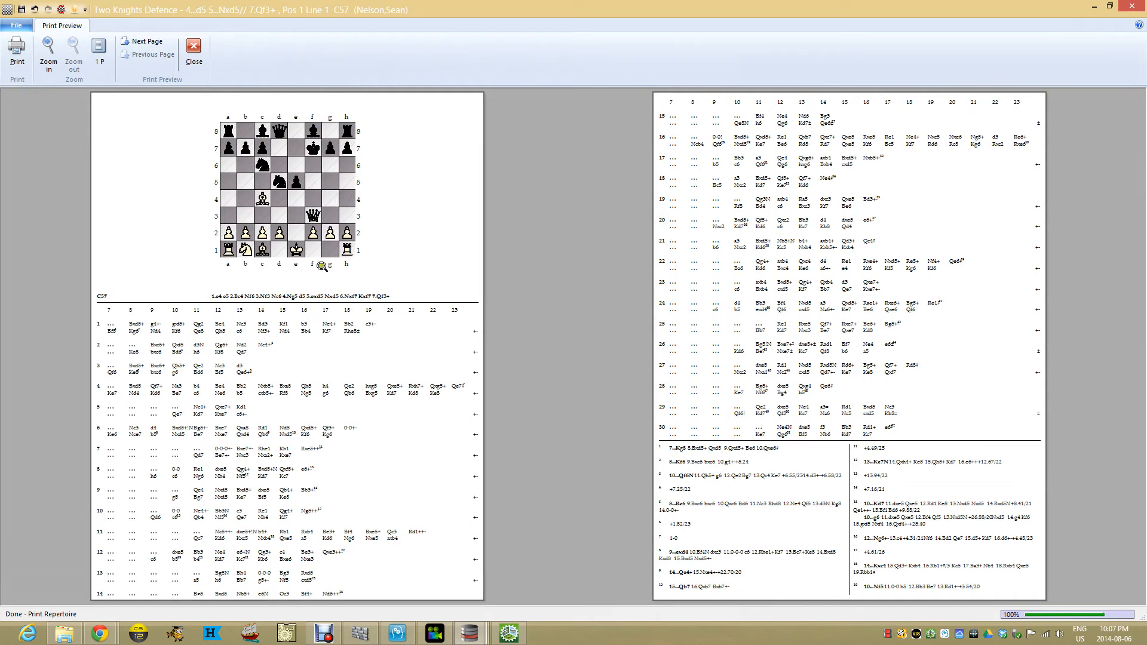
mouse_move(322, 399)
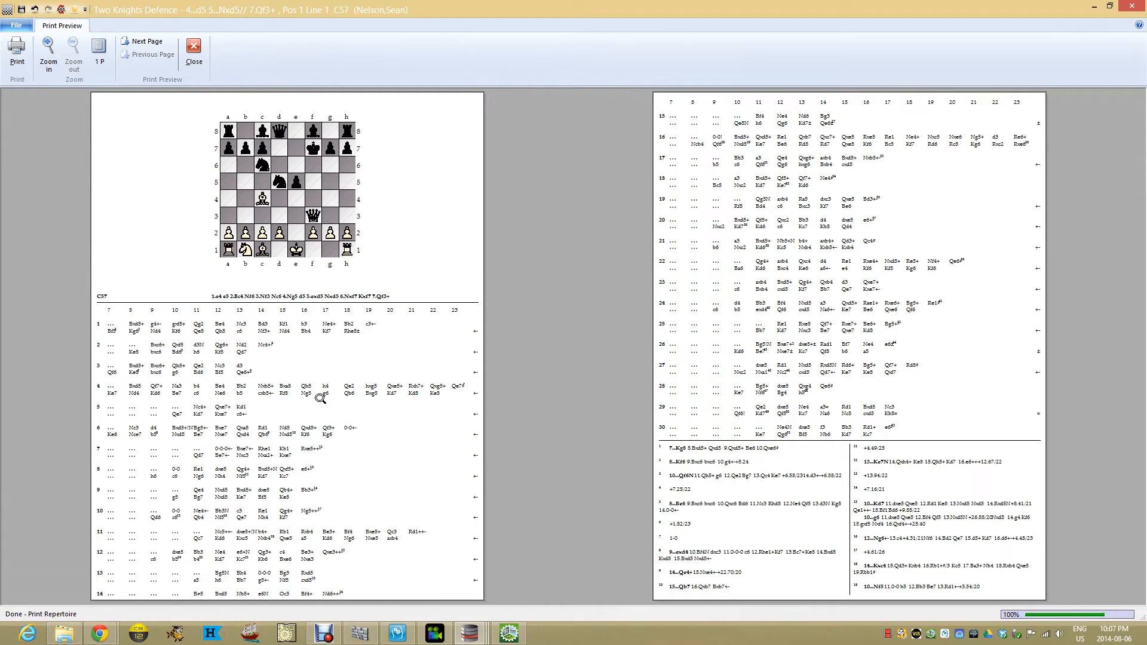
mouse_move(332, 219)
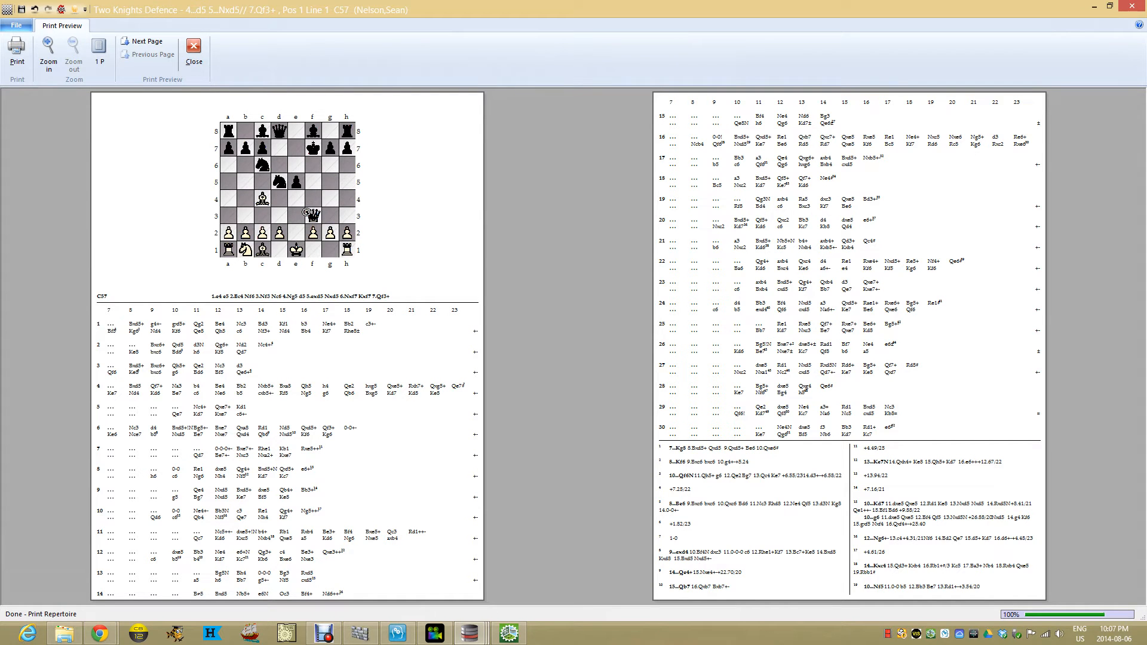
- In Print setup > Repertoire, disable the board diagram, set Number of lines to 20 and confirm
left_click(194, 50)
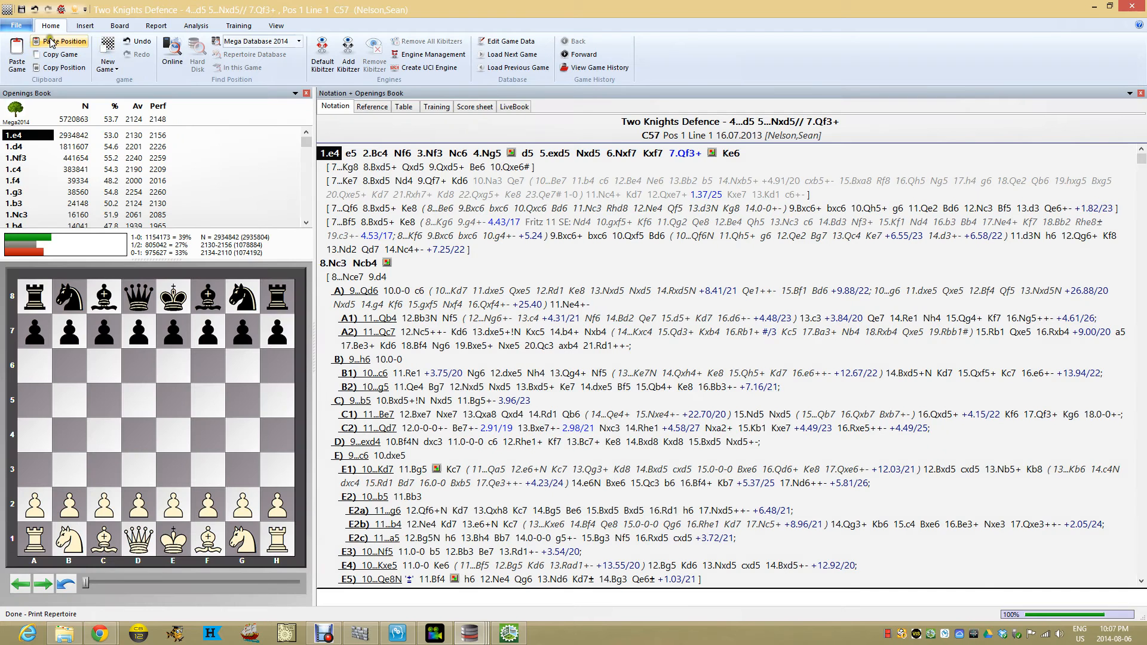
left_click(23, 25)
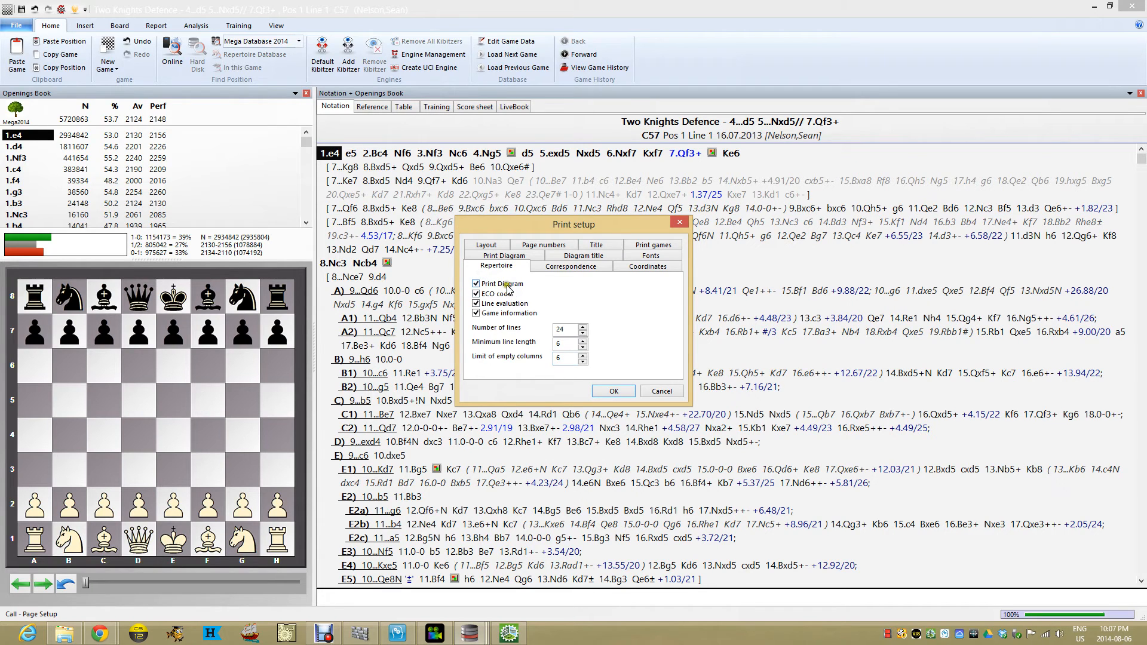
left_click(475, 285)
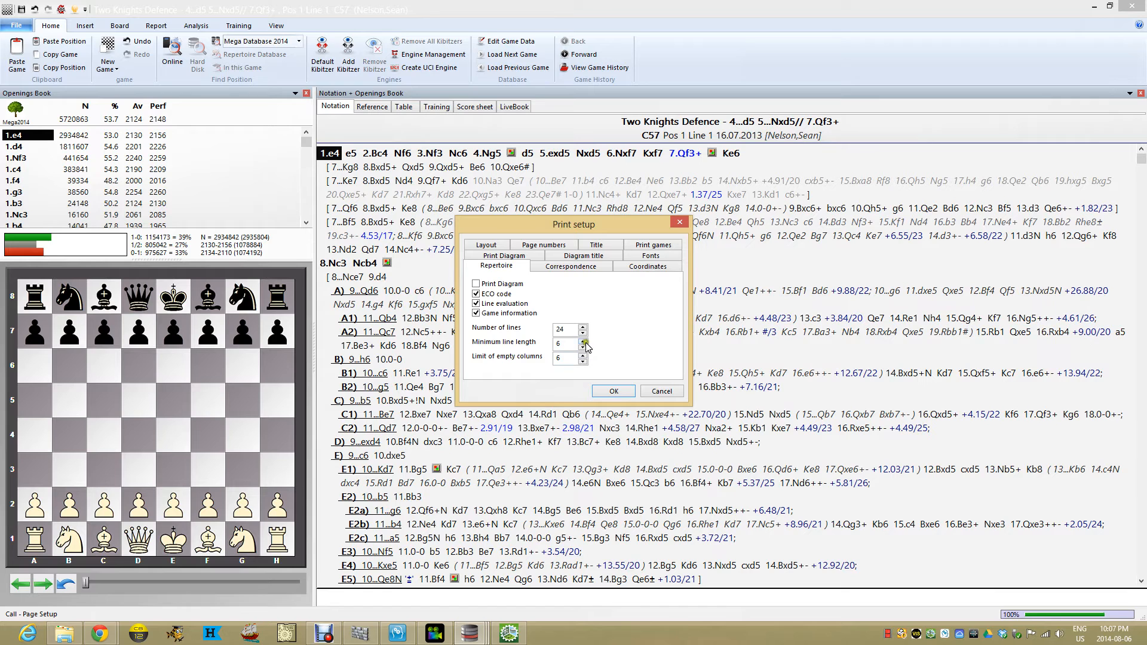
left_click(584, 339)
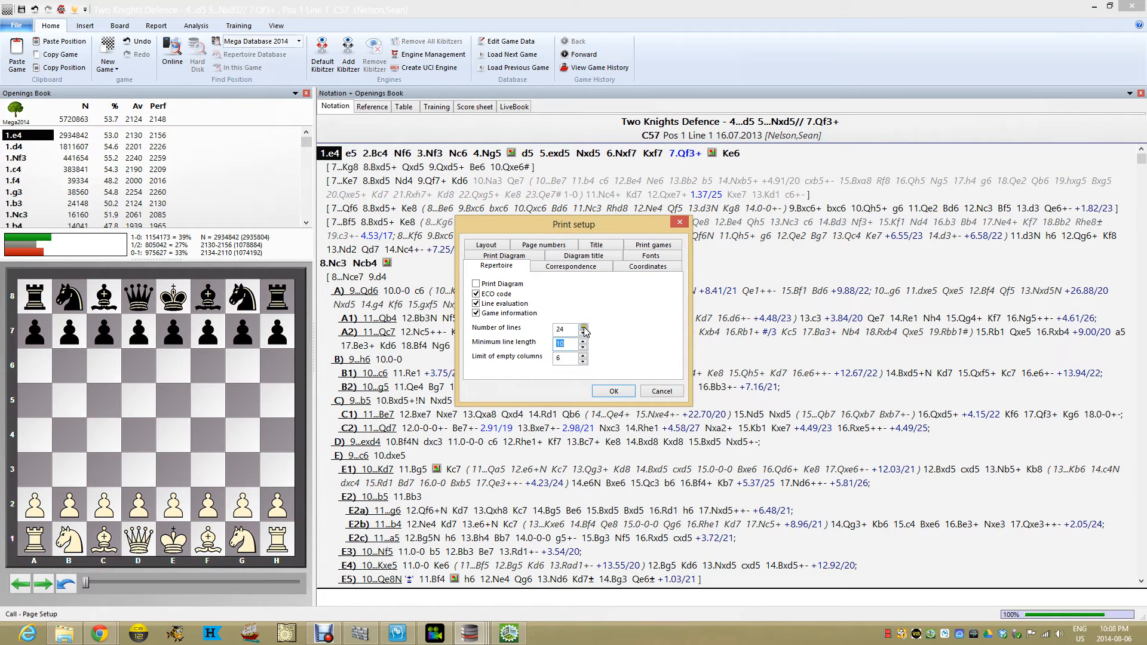
left_click(583, 332)
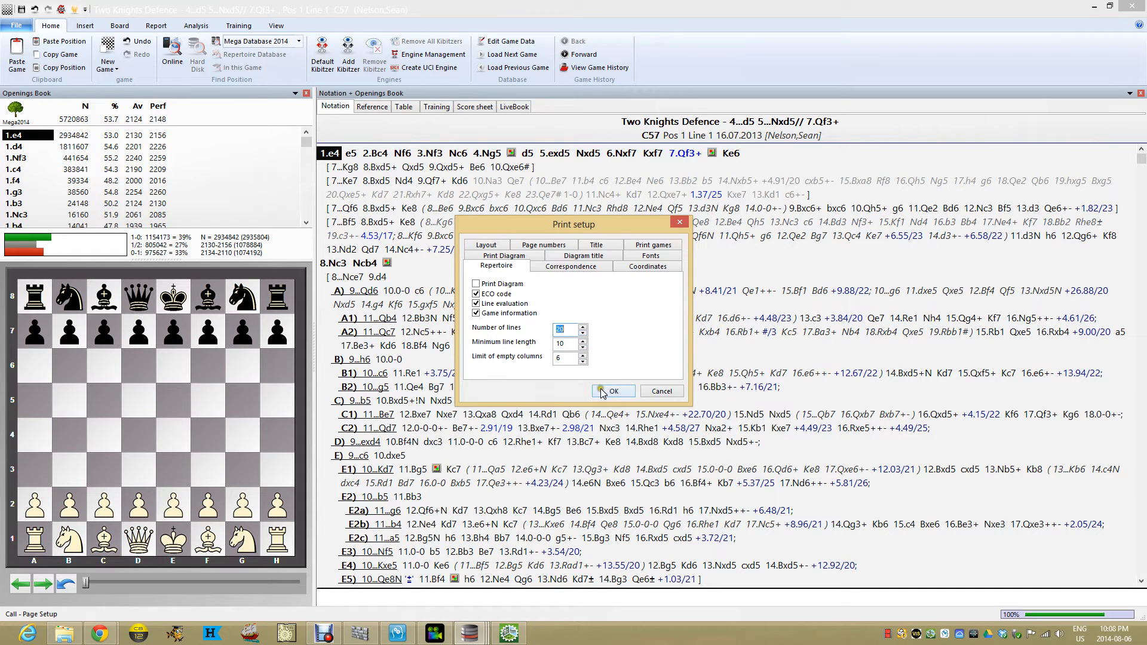
left_click(18, 26)
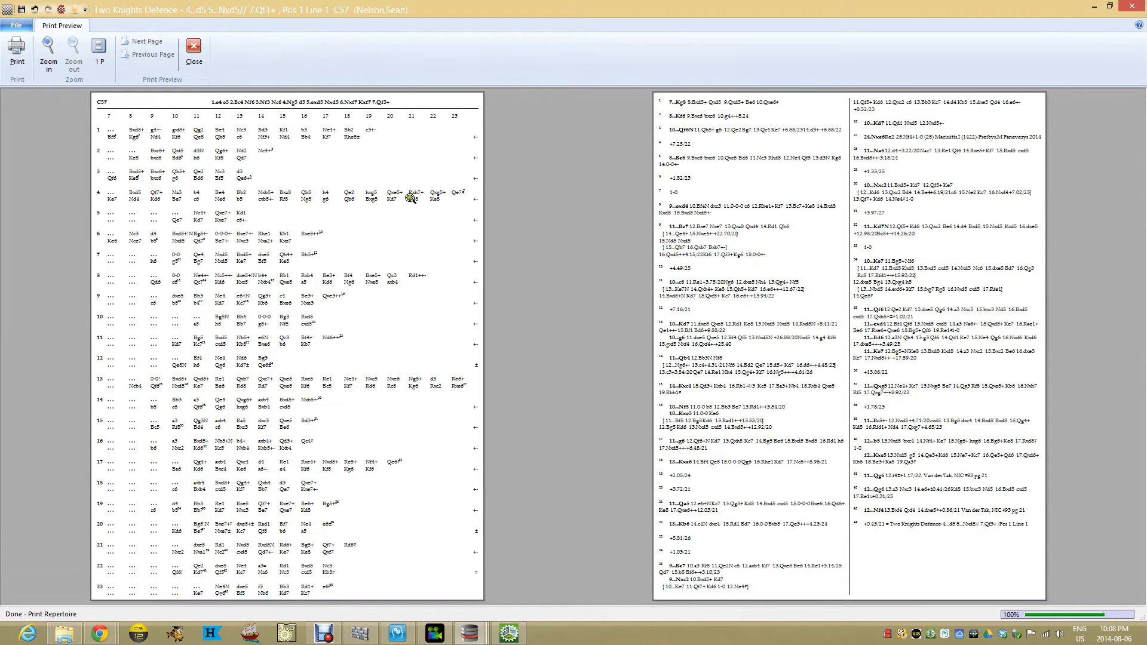
mouse_move(222, 503)
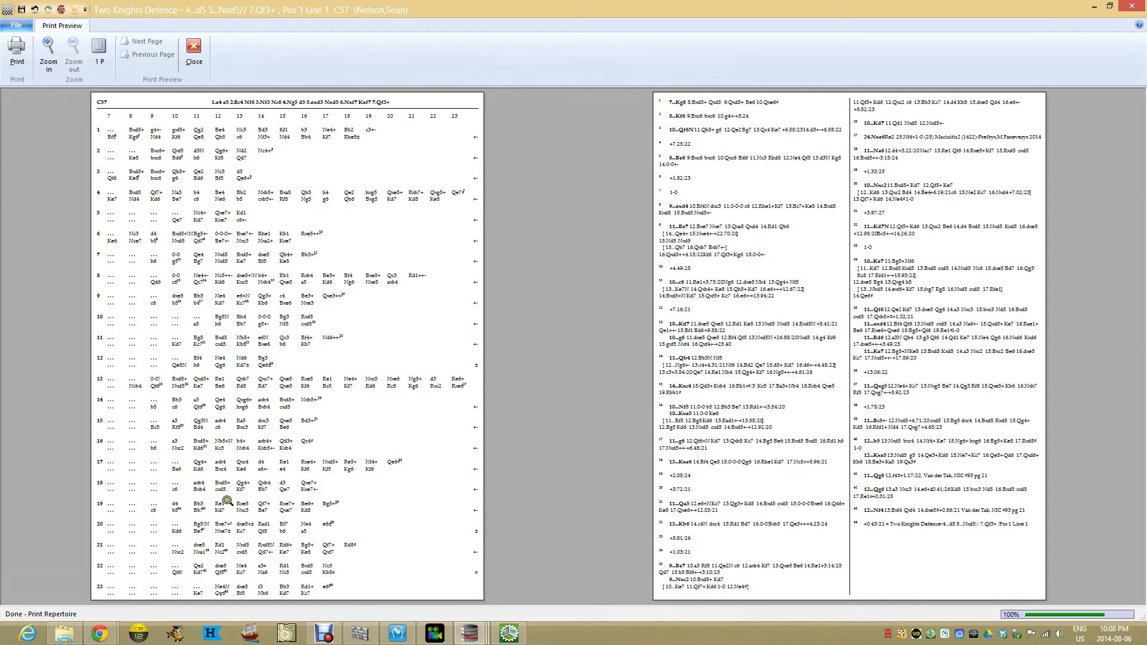
mouse_move(875, 222)
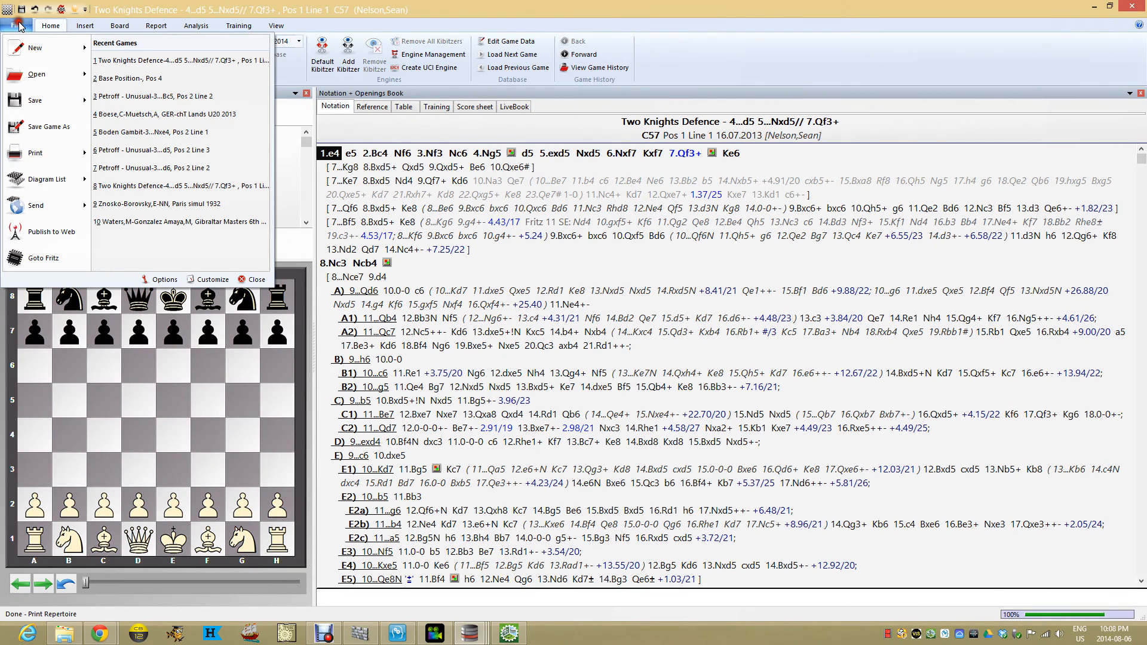
- In Page Setup's Layout tab, set the page borders to 5 and Columns to 1
left_click(29, 153)
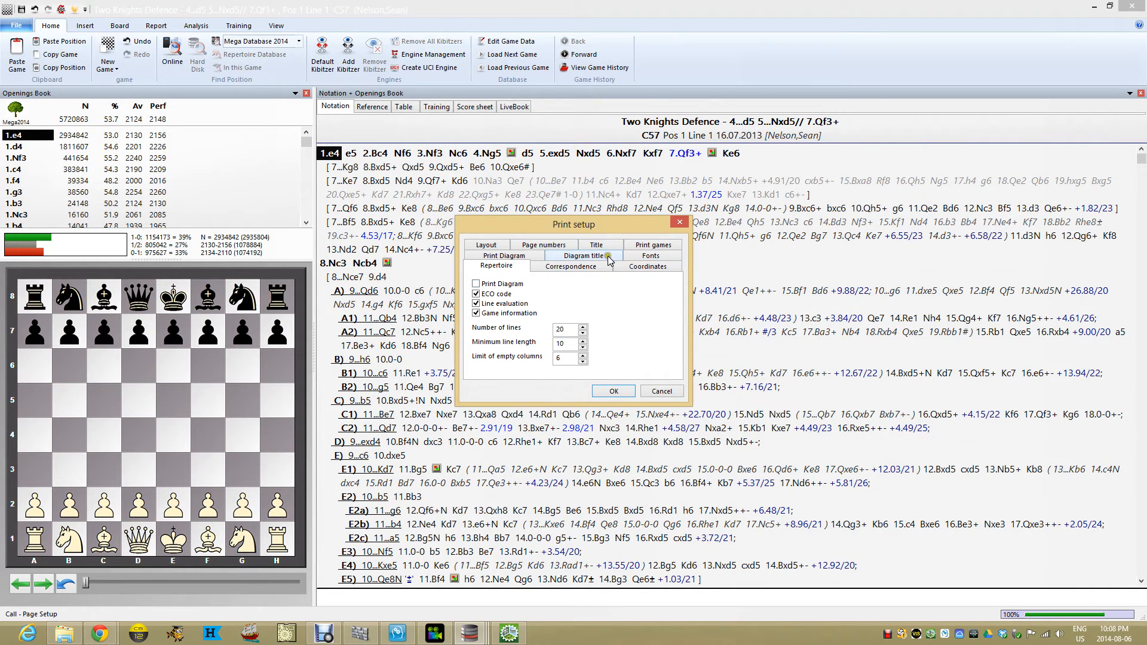
left_click(503, 254)
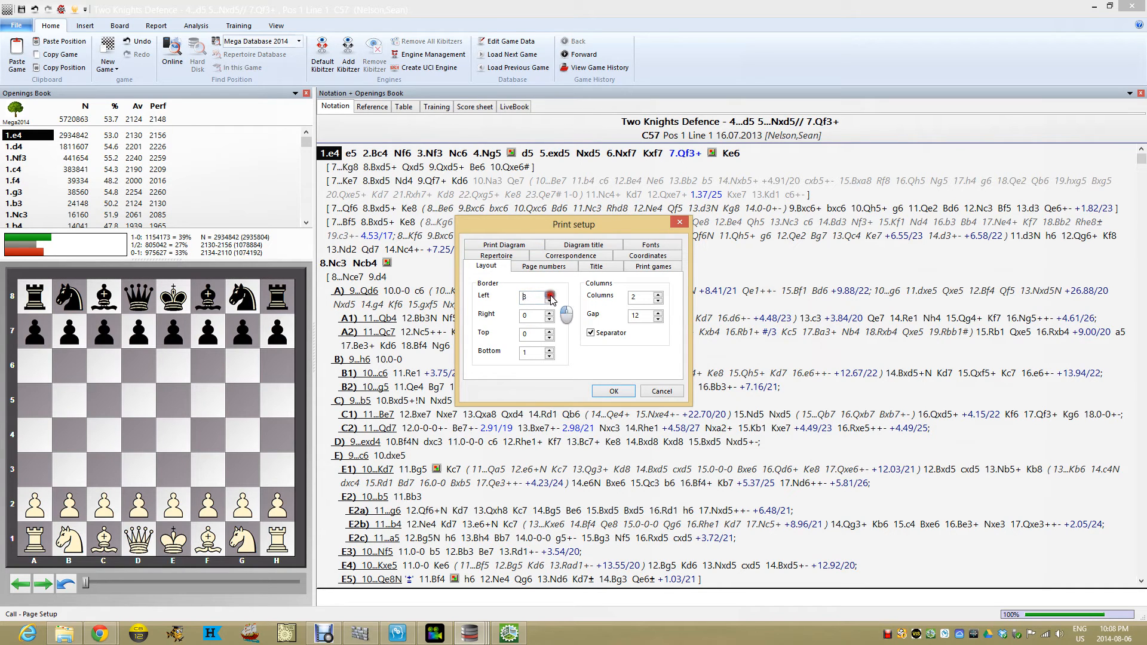
left_click(550, 312)
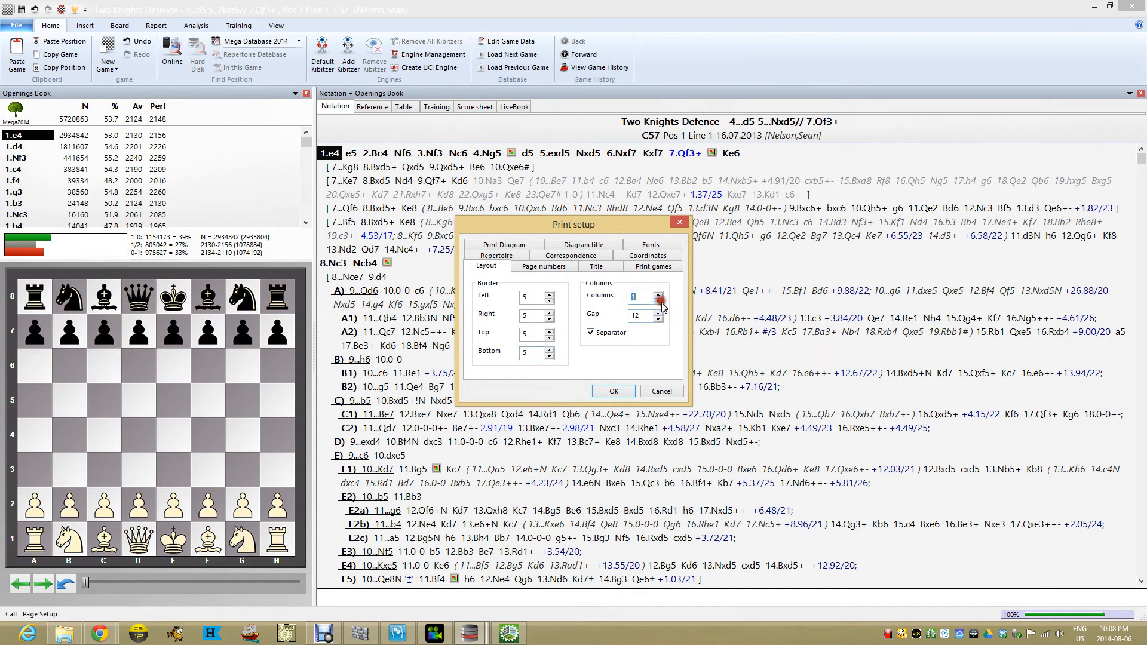
left_click(659, 294)
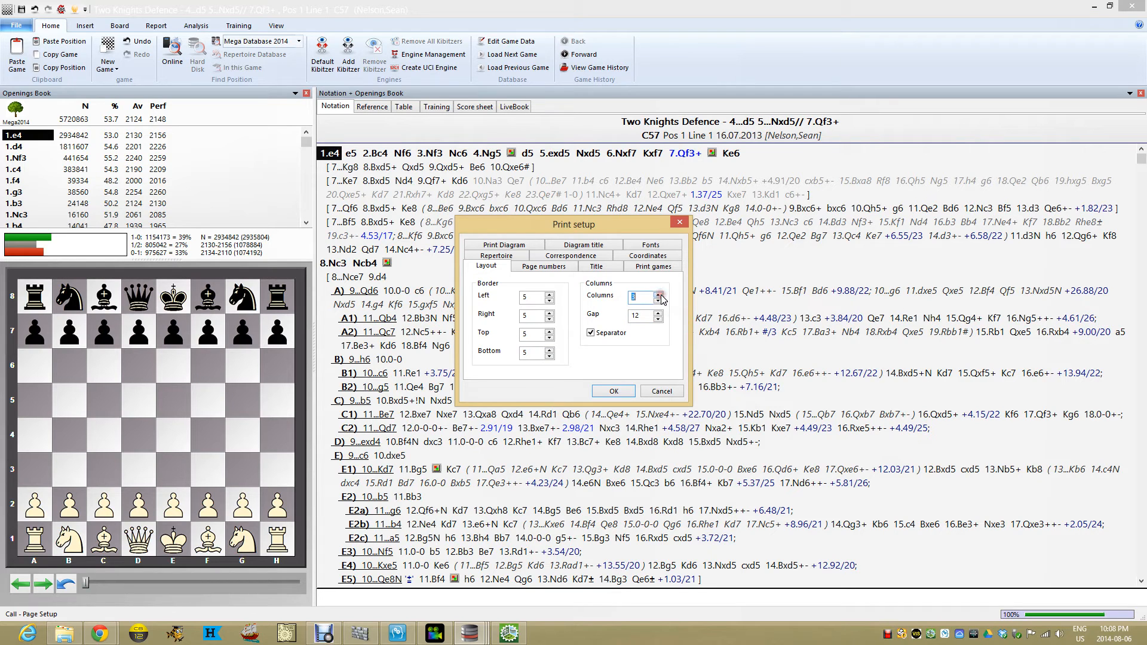
left_click(543, 265)
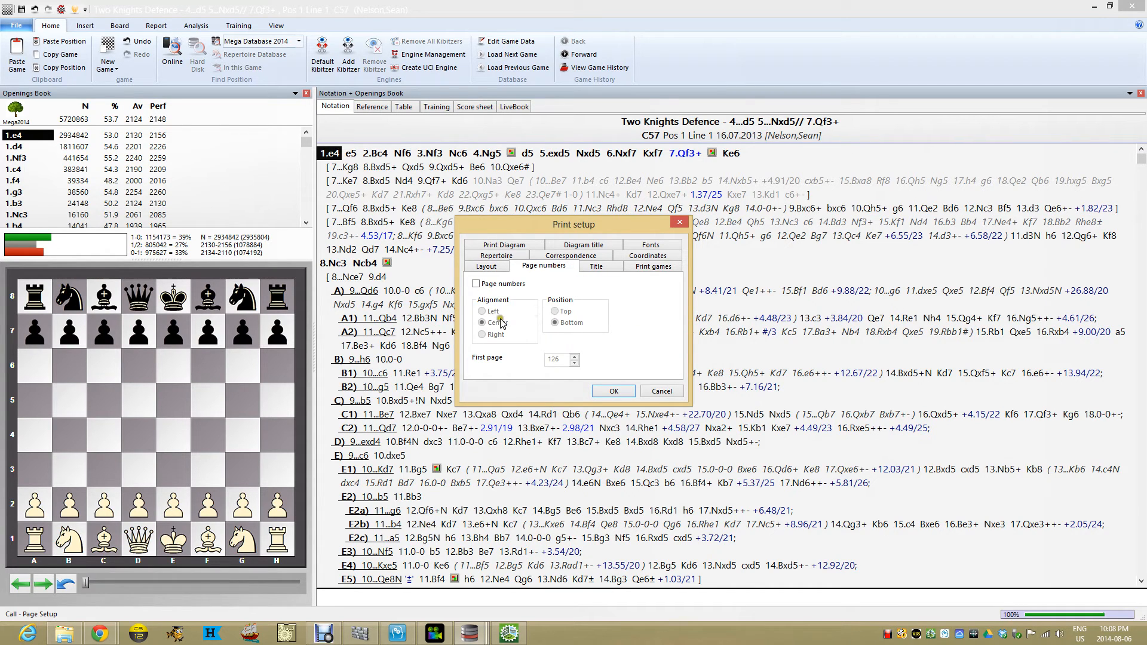
- Choose Palatino Linotype fonts for the printout and confirm the page setup
left_click(596, 267)
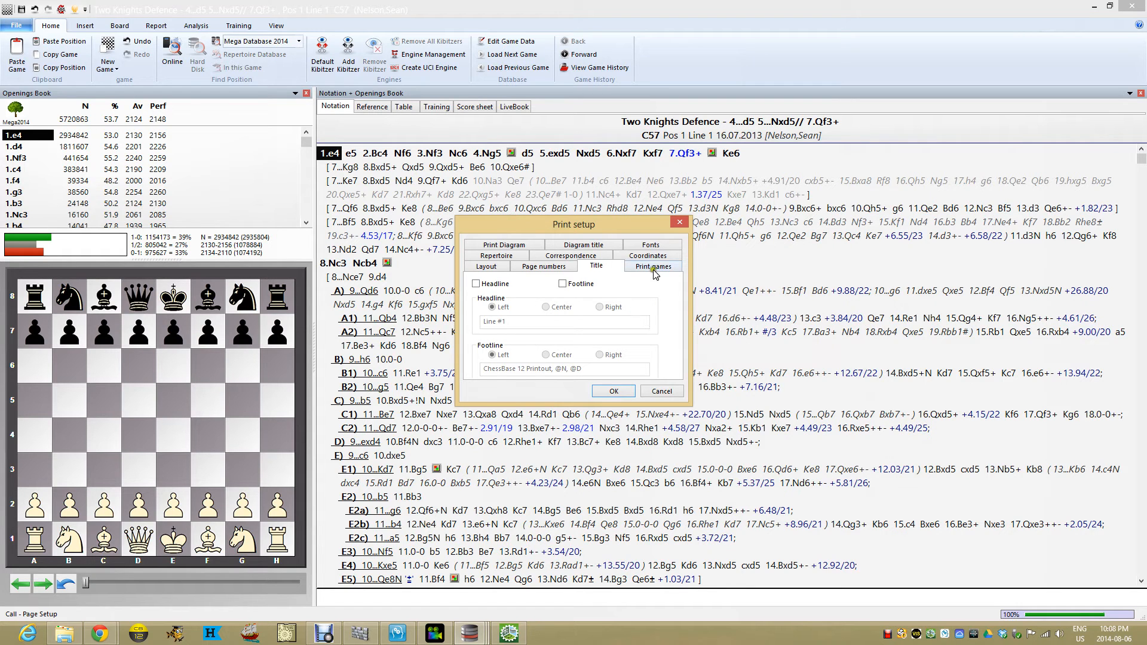
left_click(652, 265)
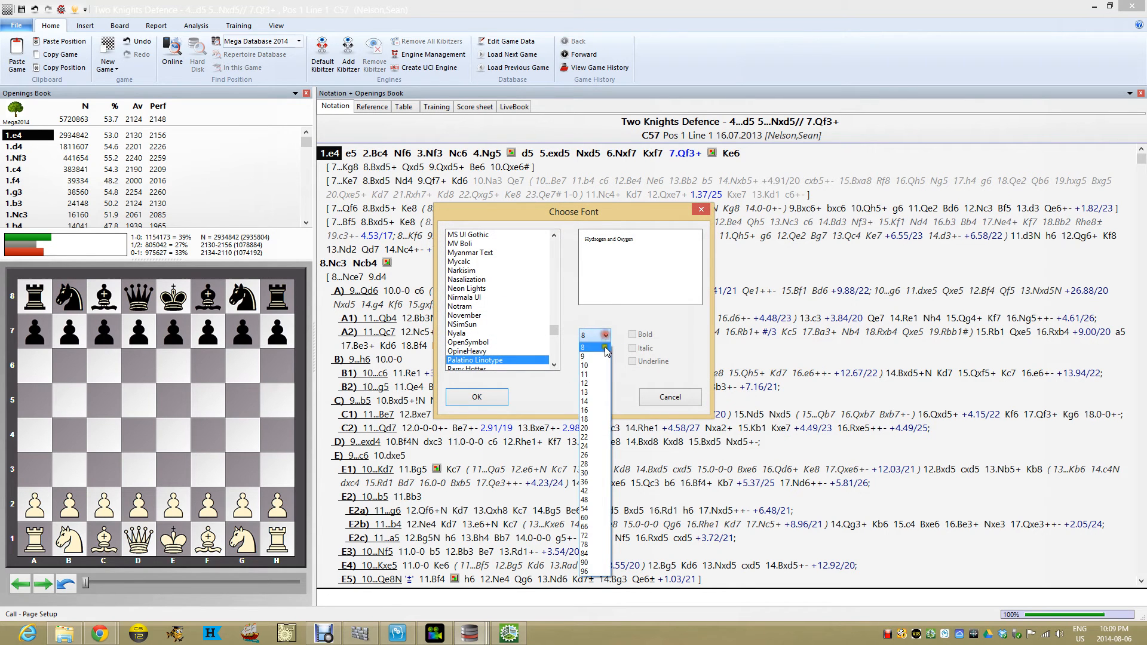
left_click(477, 397)
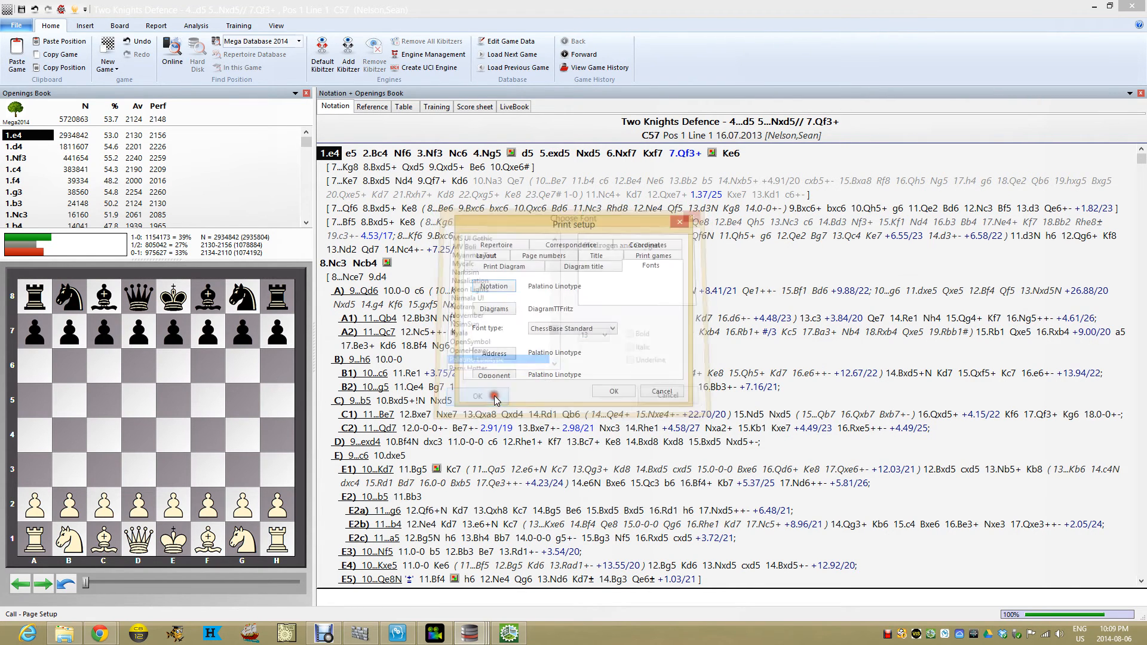
left_click(478, 396)
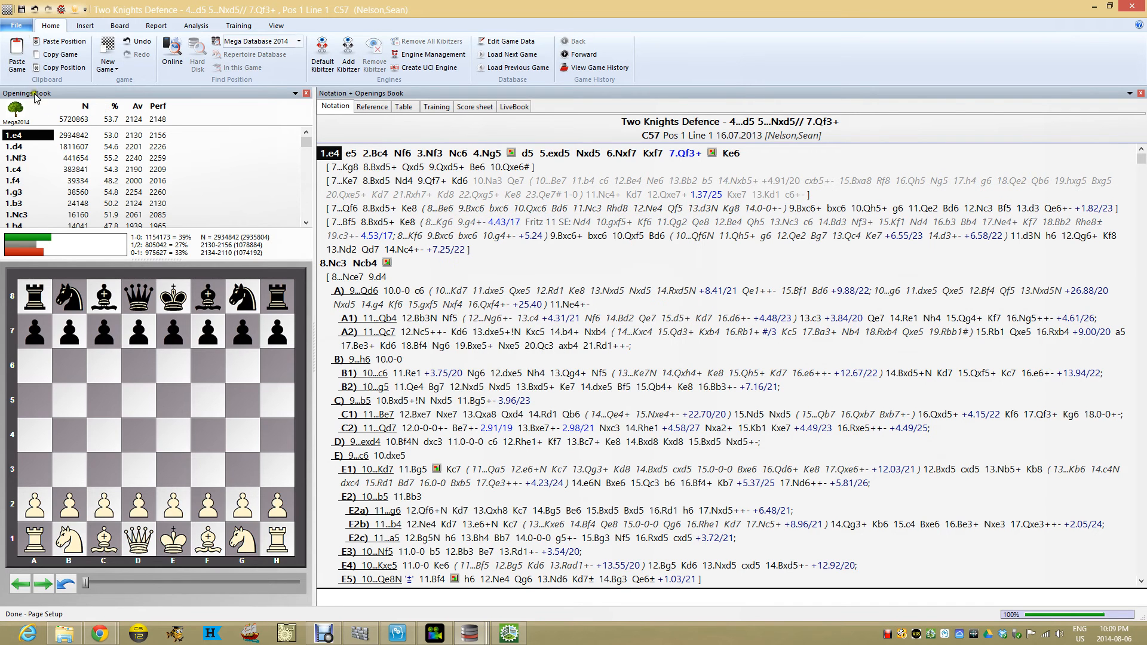
left_click(21, 25)
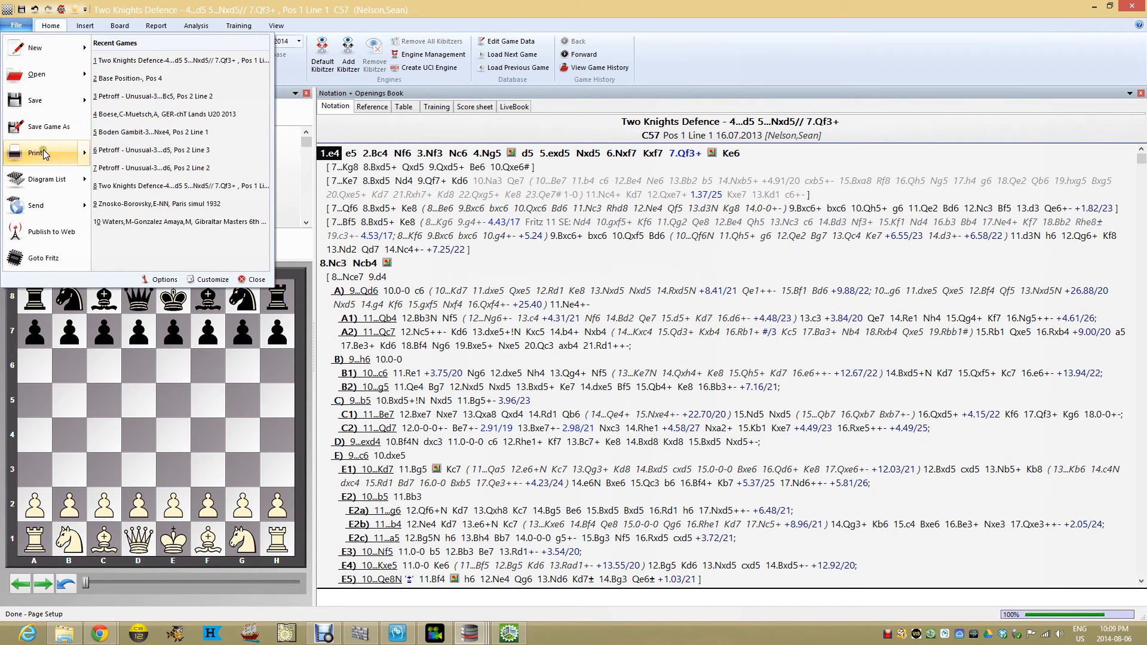
- Preview the repertoire table in its single-column two-page layout, closing and reopening the preview
left_click(31, 153)
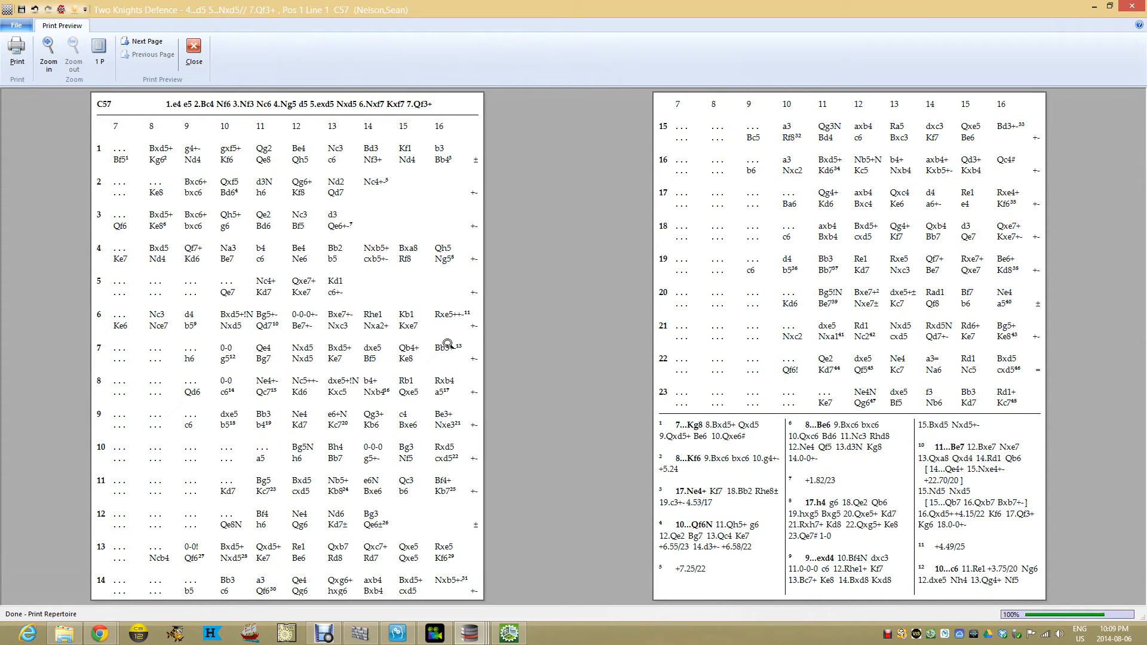
mouse_move(667, 509)
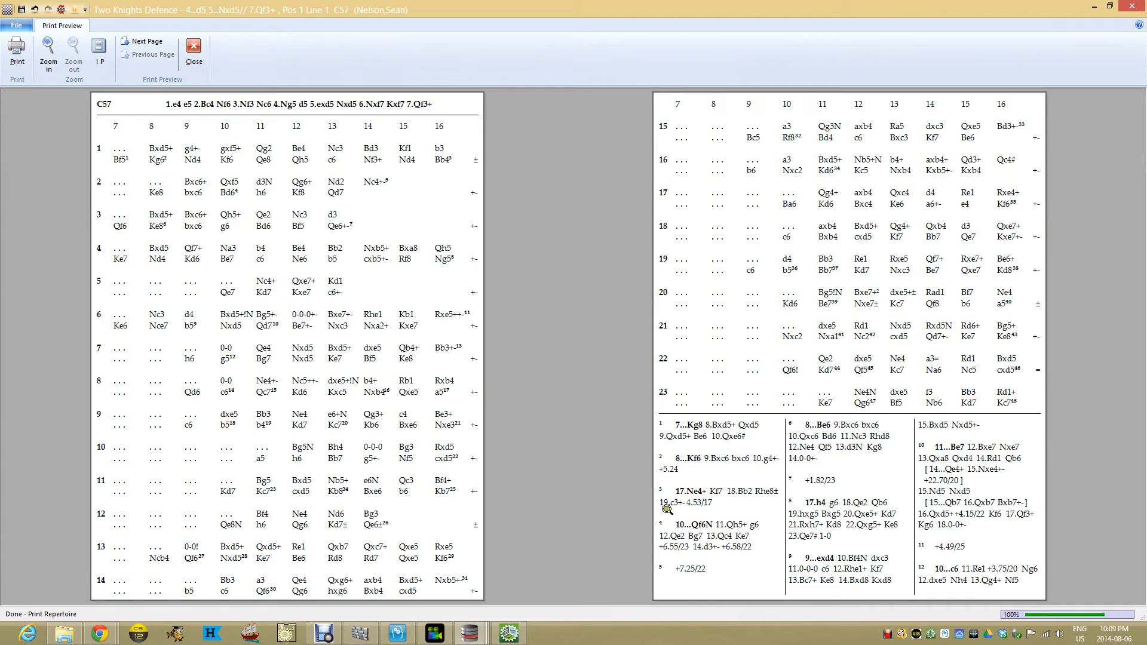
mouse_move(287, 232)
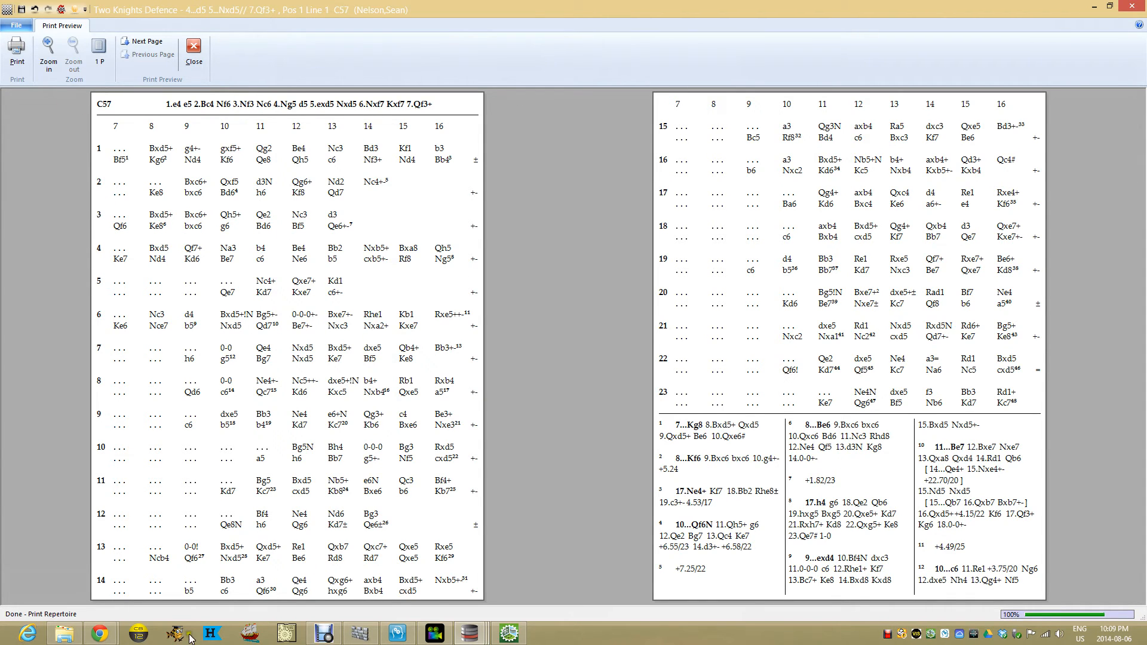
left_click(192, 50)
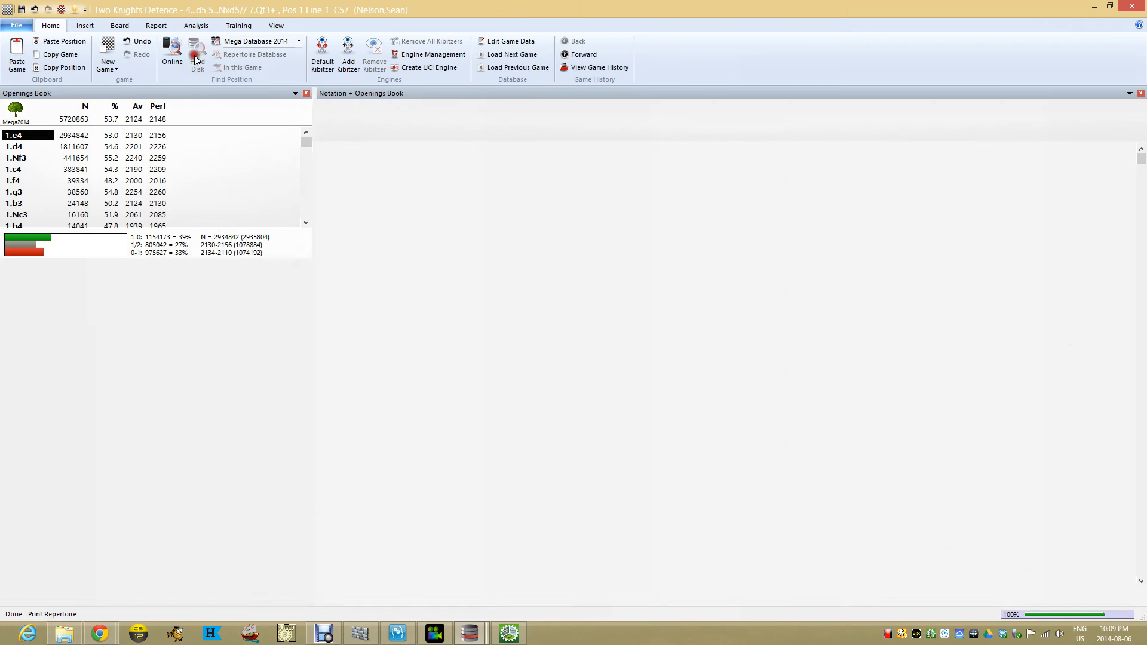
left_click(175, 55)
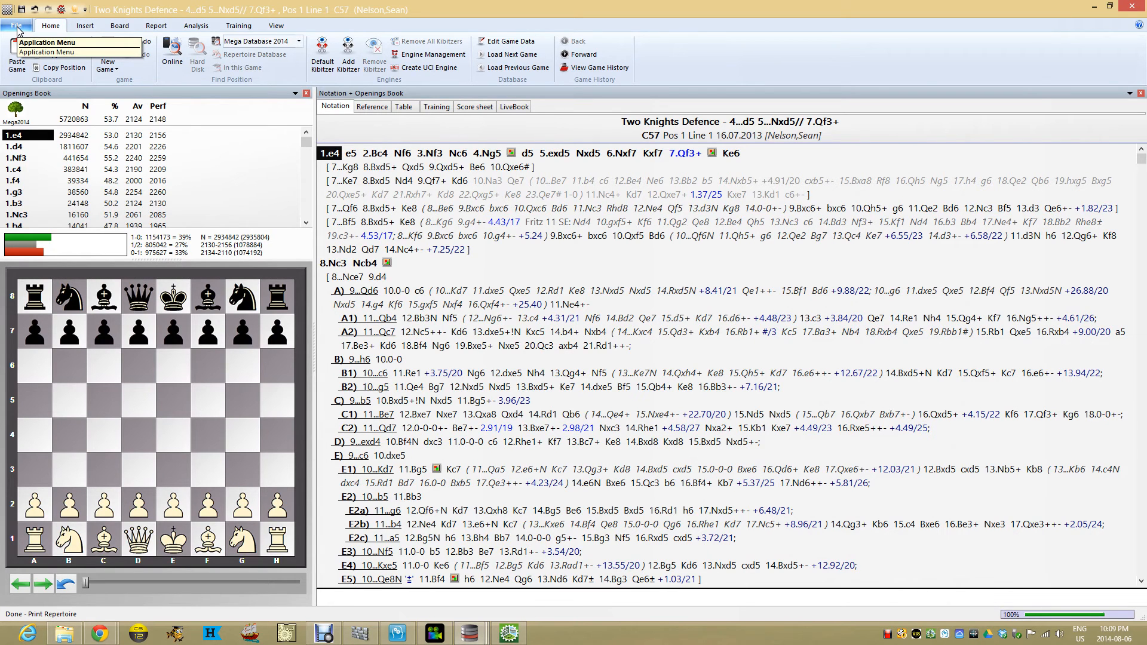
left_click(13, 25)
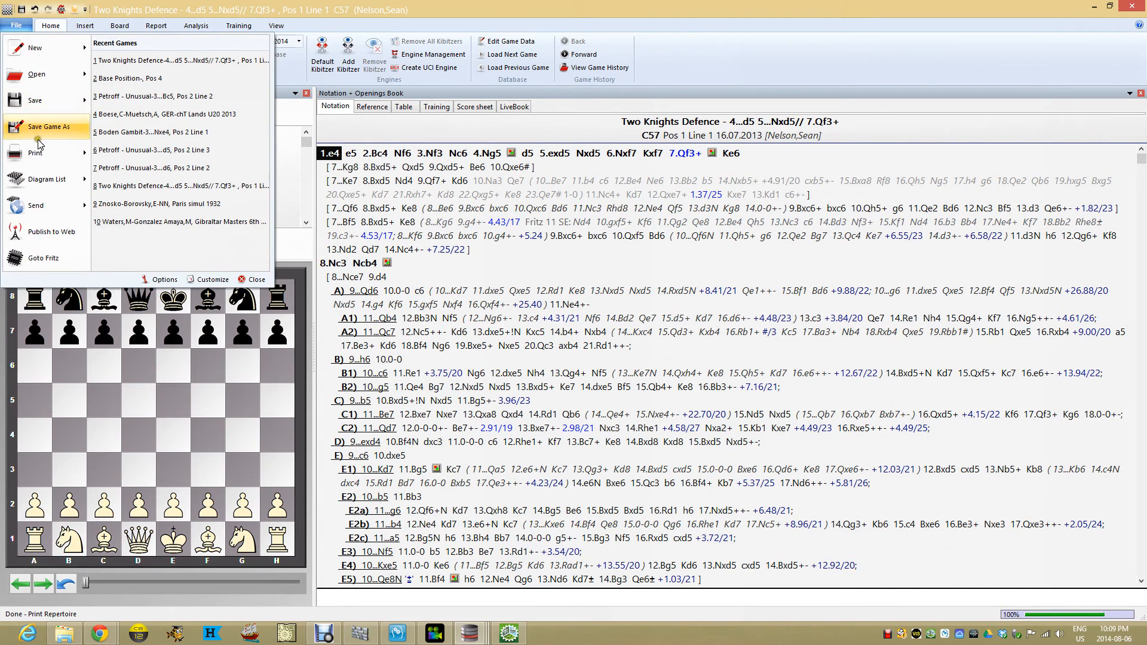
left_click(35, 153)
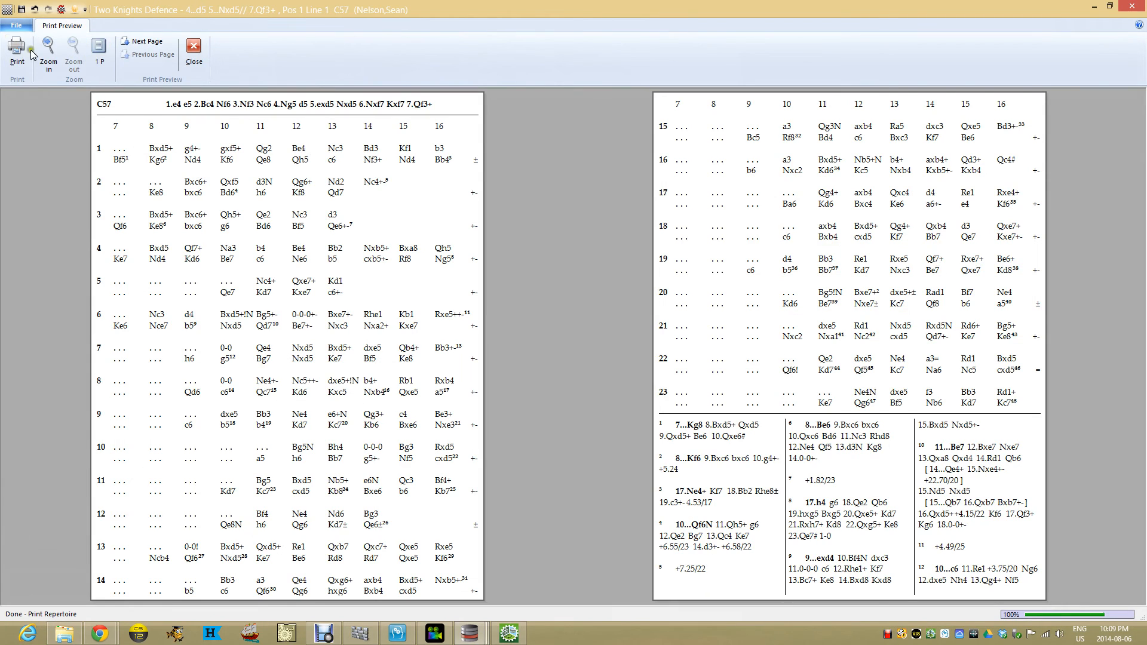
- Print the previewed table to ImagePrinter Pro, chosen from the printer Name list
left_click(15, 49)
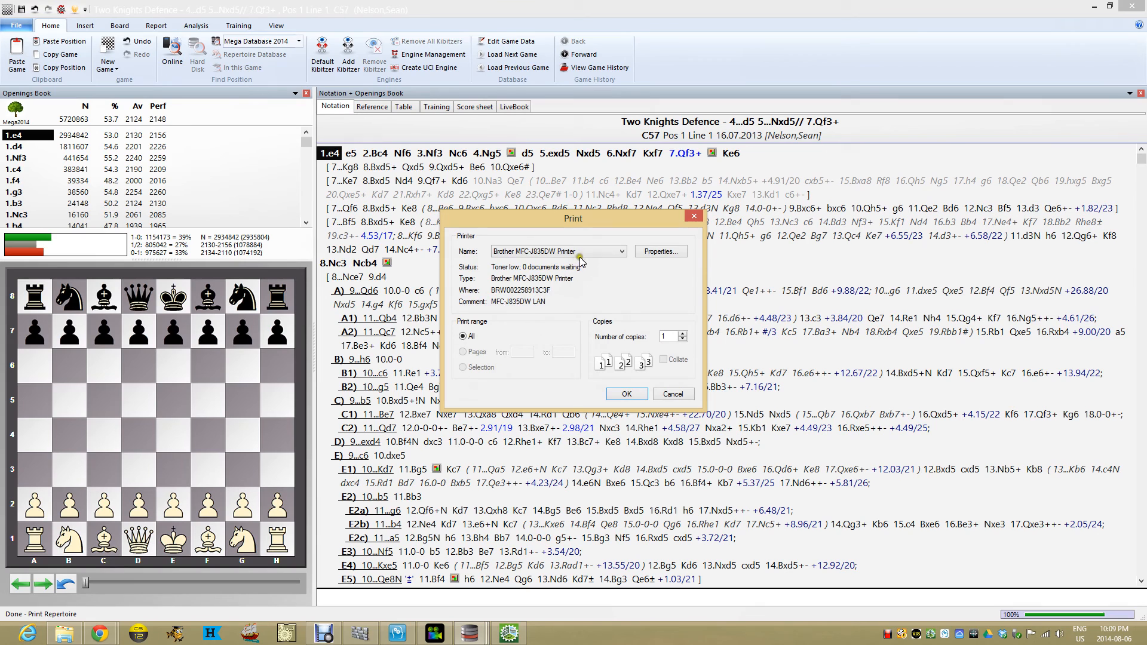
left_click(619, 251)
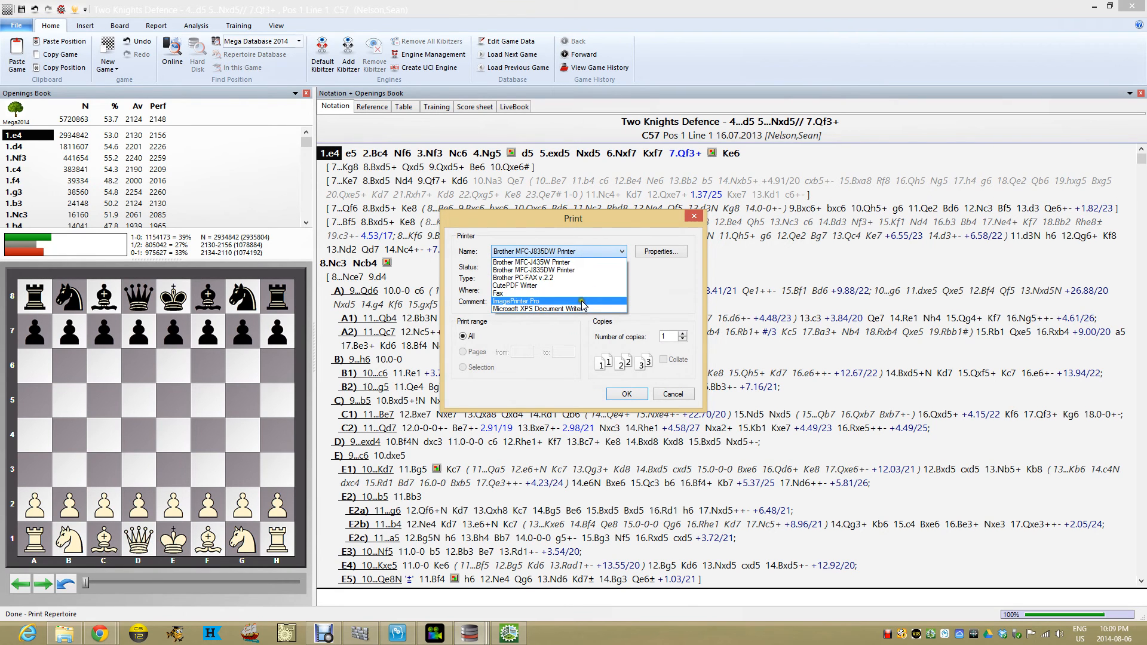
left_click(515, 301)
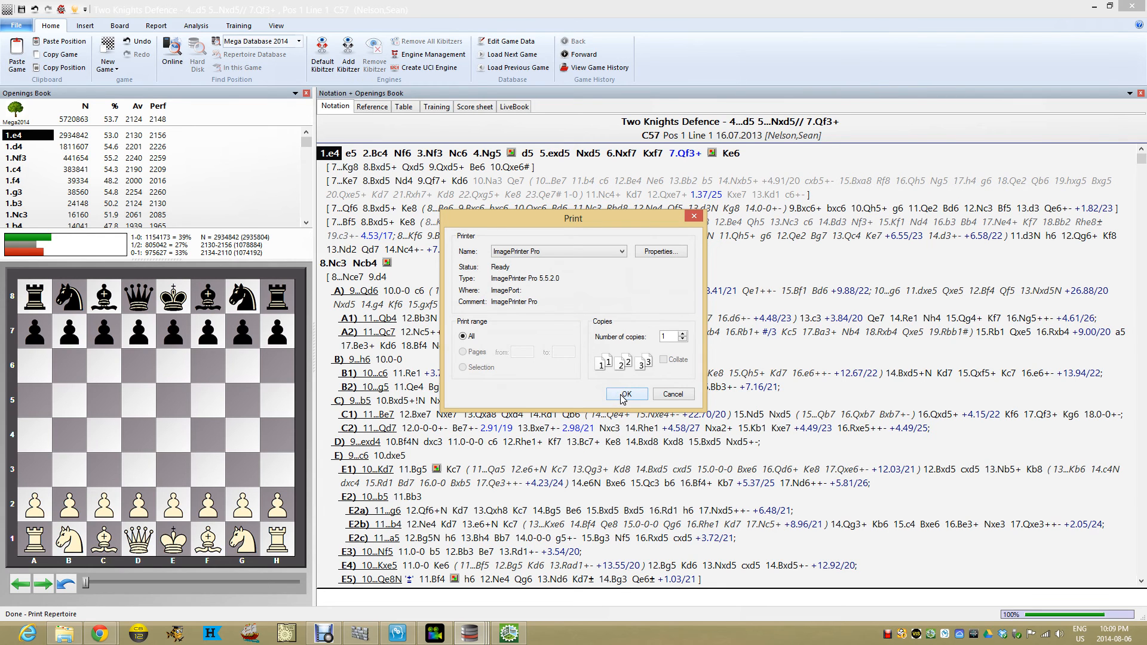
left_click(626, 395)
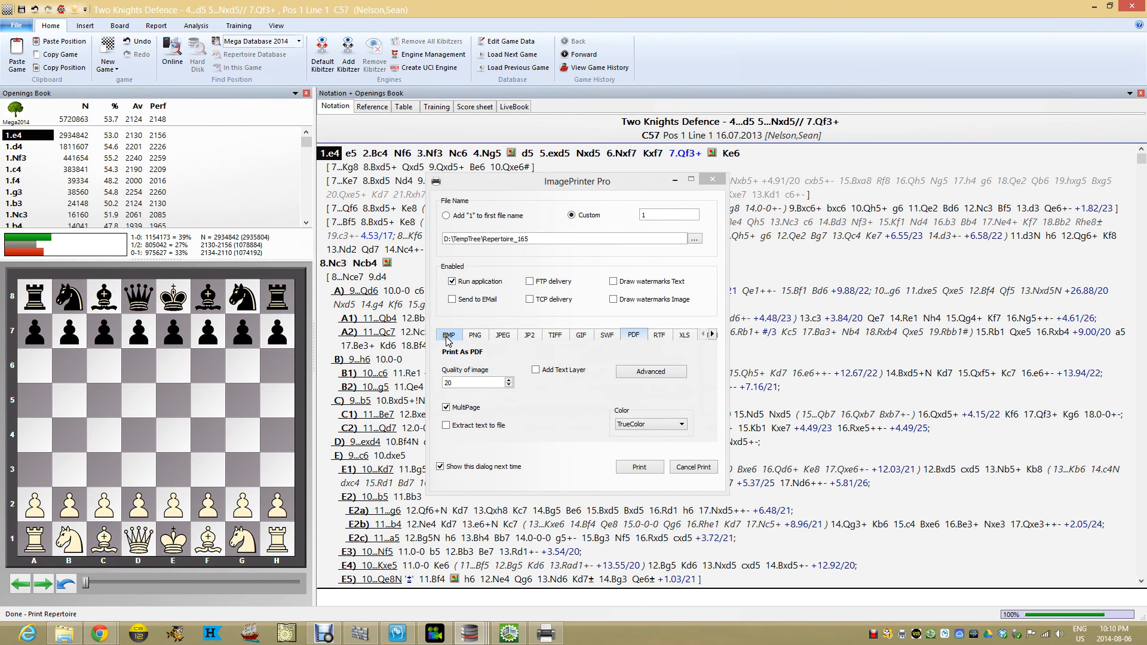
- With PDF format and MultiPage enabled, write the repertoire table to the PDF file
left_click(660, 334)
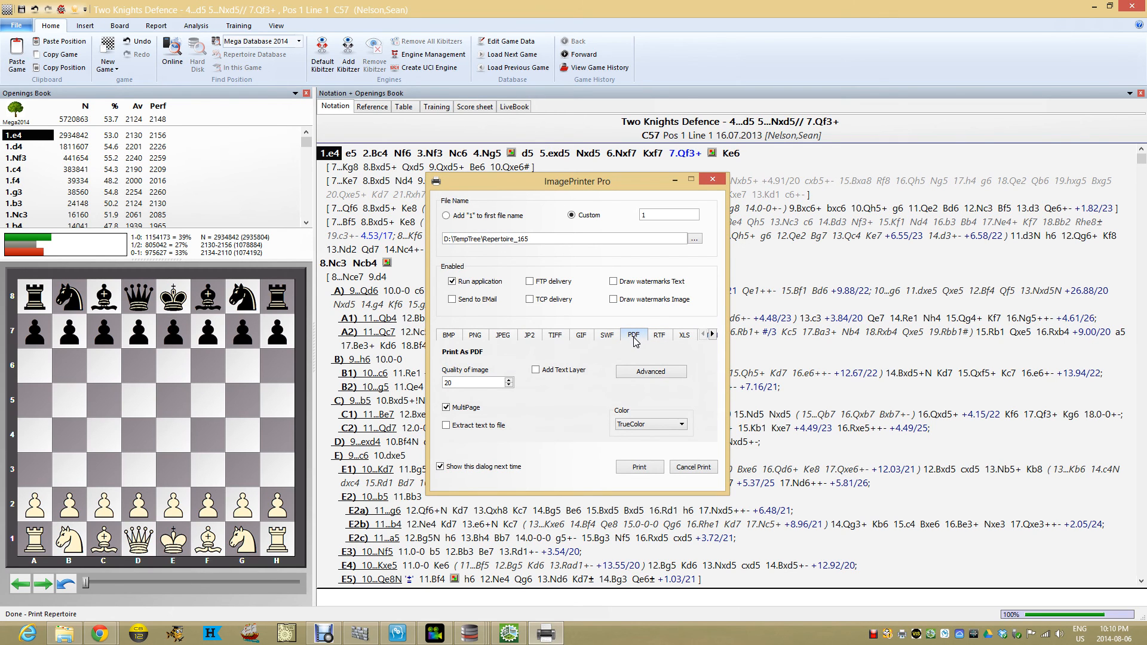
mouse_move(613, 457)
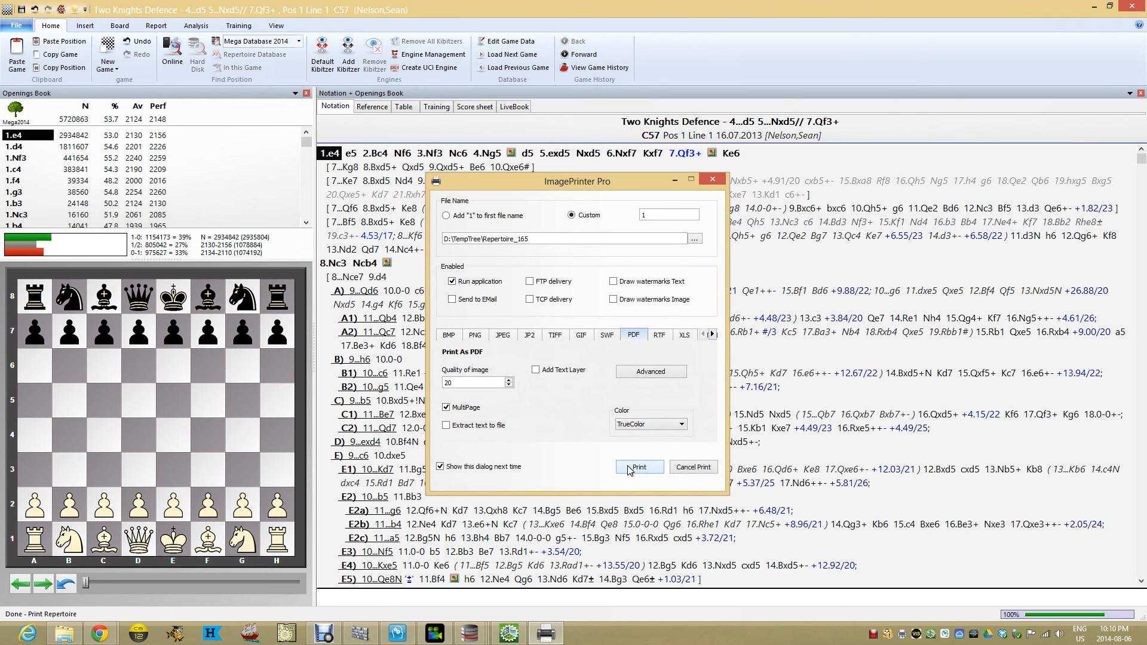
left_click(639, 466)
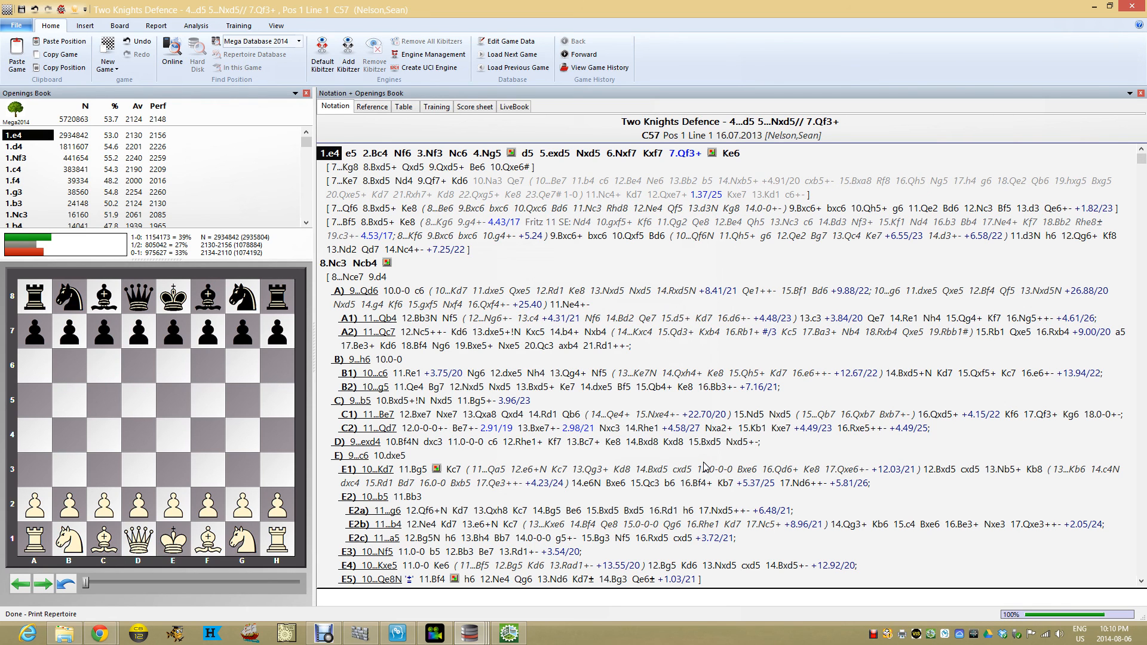
mouse_move(533, 477)
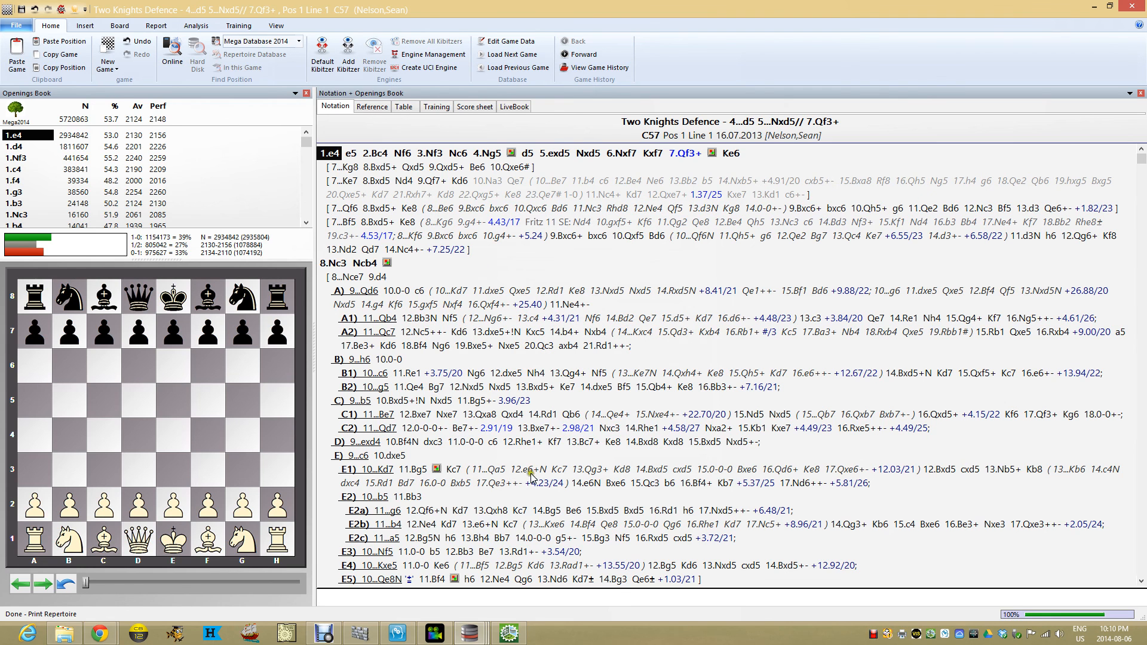